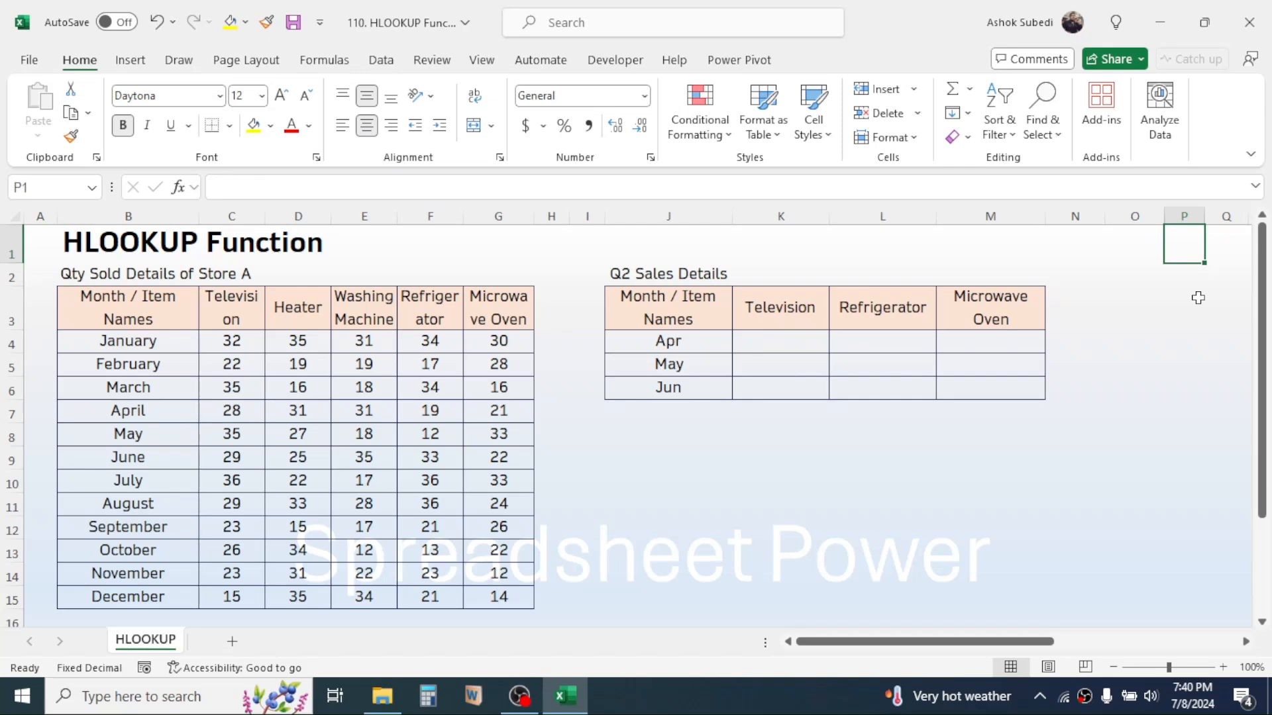
{"action": "mouse_move", "coordinate": [986, 293]}
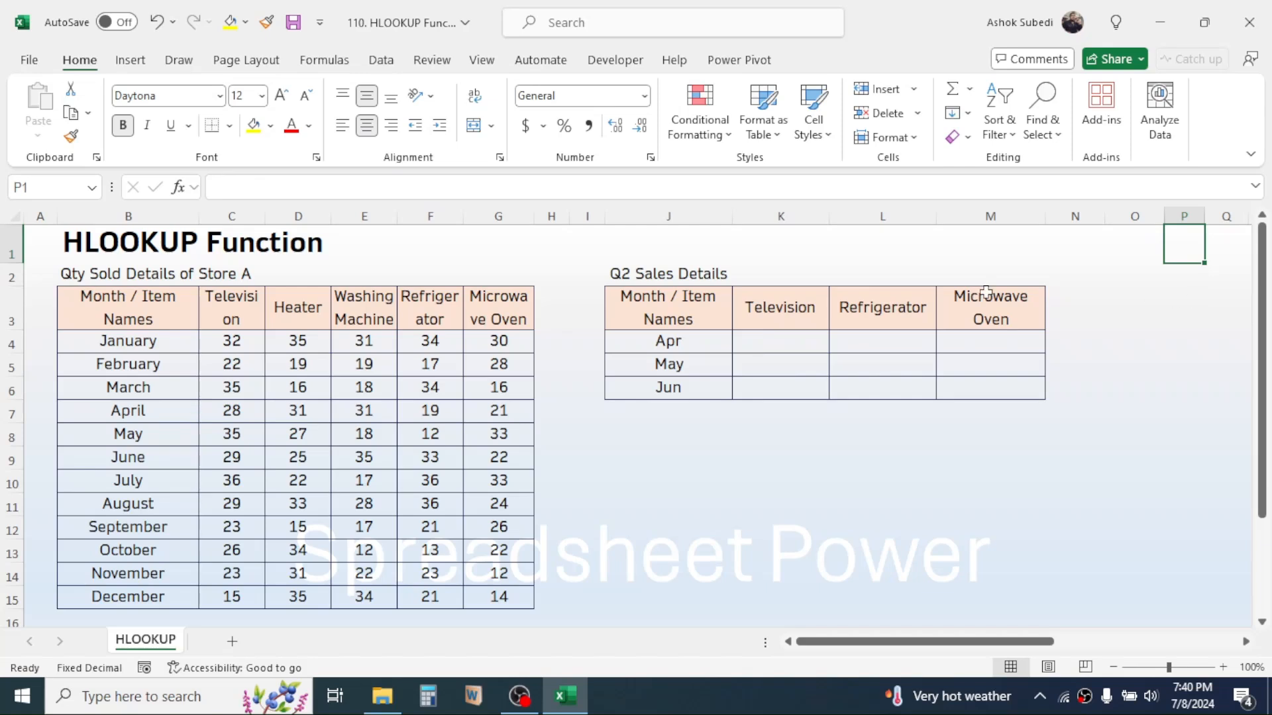
{"action": "mouse_move", "coordinate": [244, 340]}
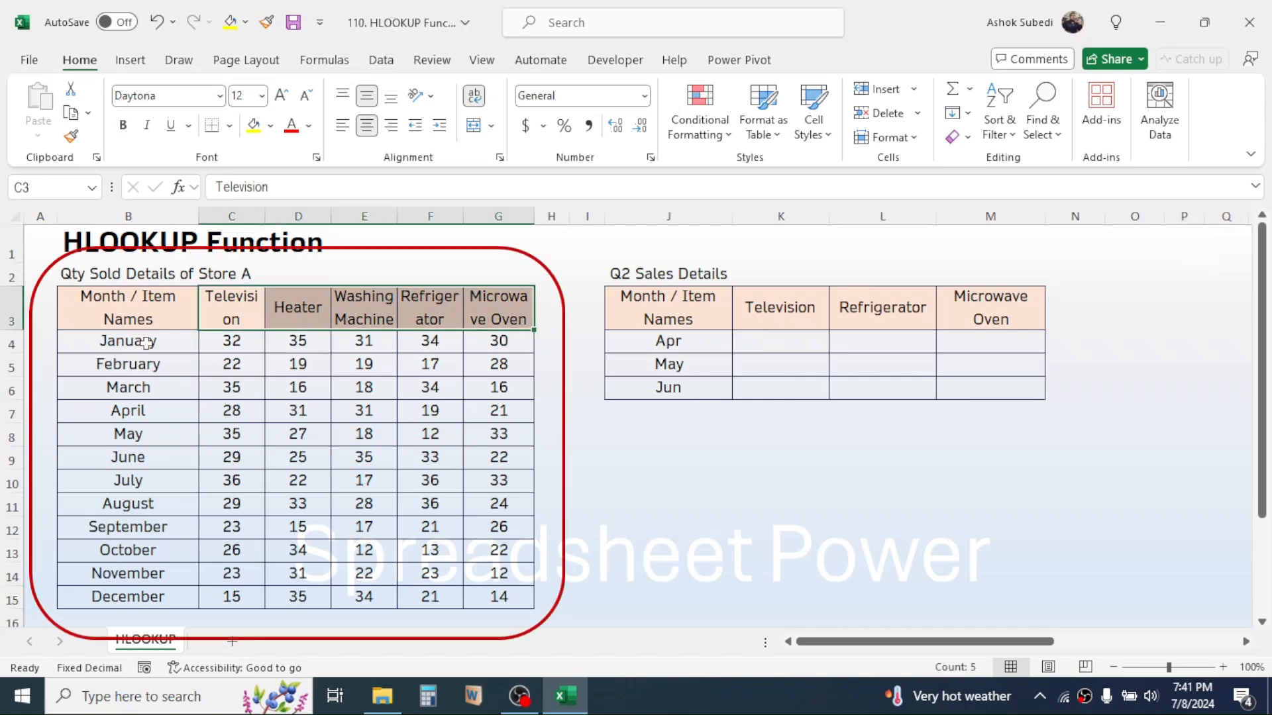
Point out the Q2 Sales Details table, its Television and Microwave Oven headings, and the Jun row.
{"action": "left_click", "coordinate": [127, 597]}
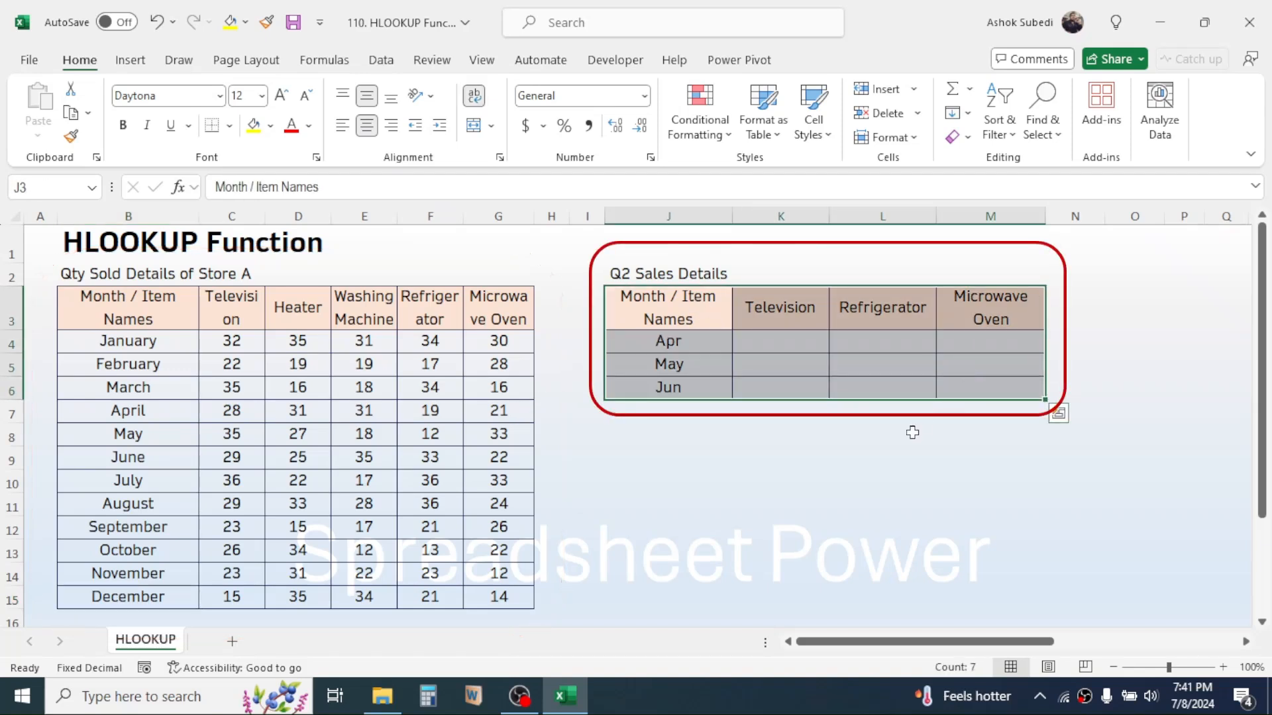
{"action": "left_click", "coordinate": [779, 308]}
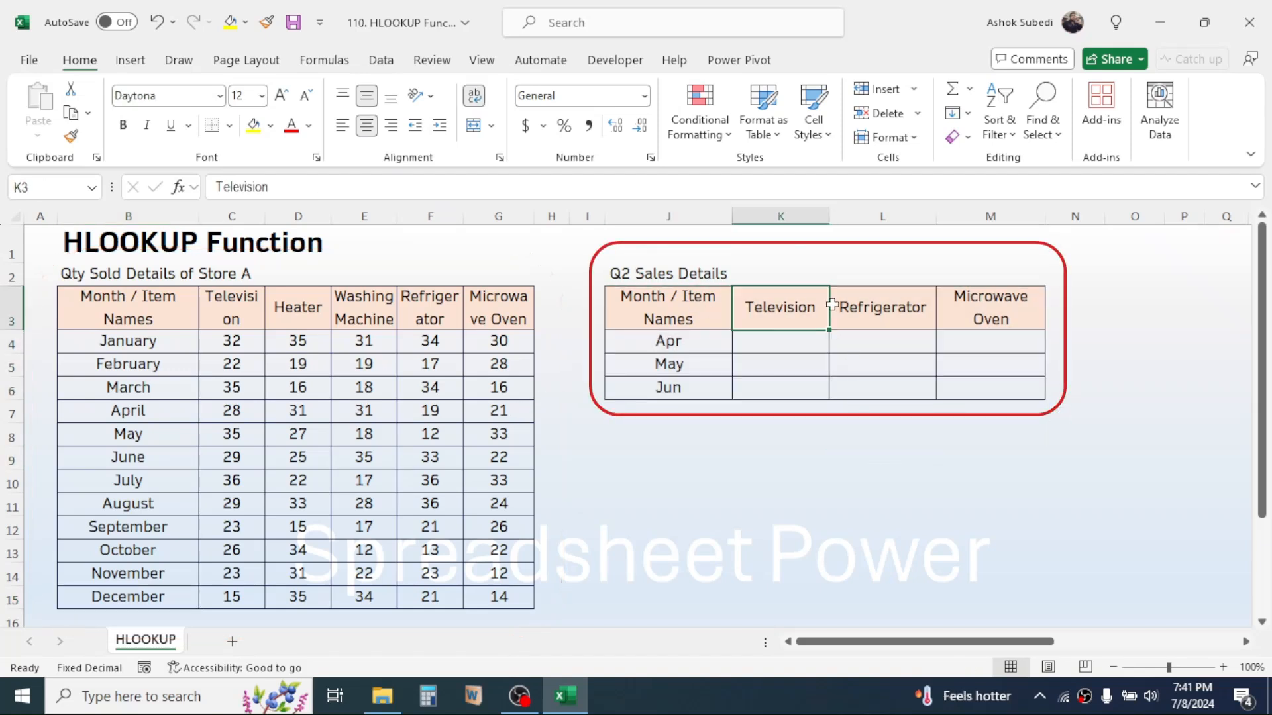
{"action": "left_click", "coordinate": [989, 308]}
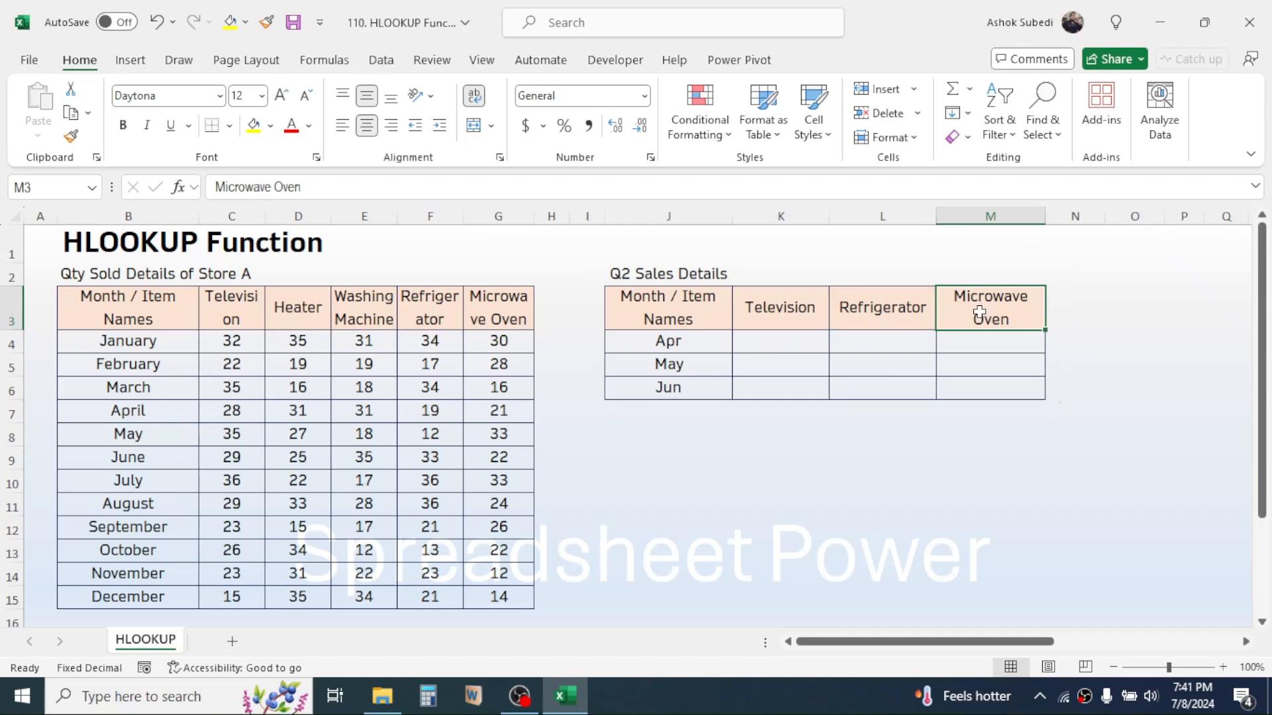
{"action": "left_click", "coordinate": [668, 364]}
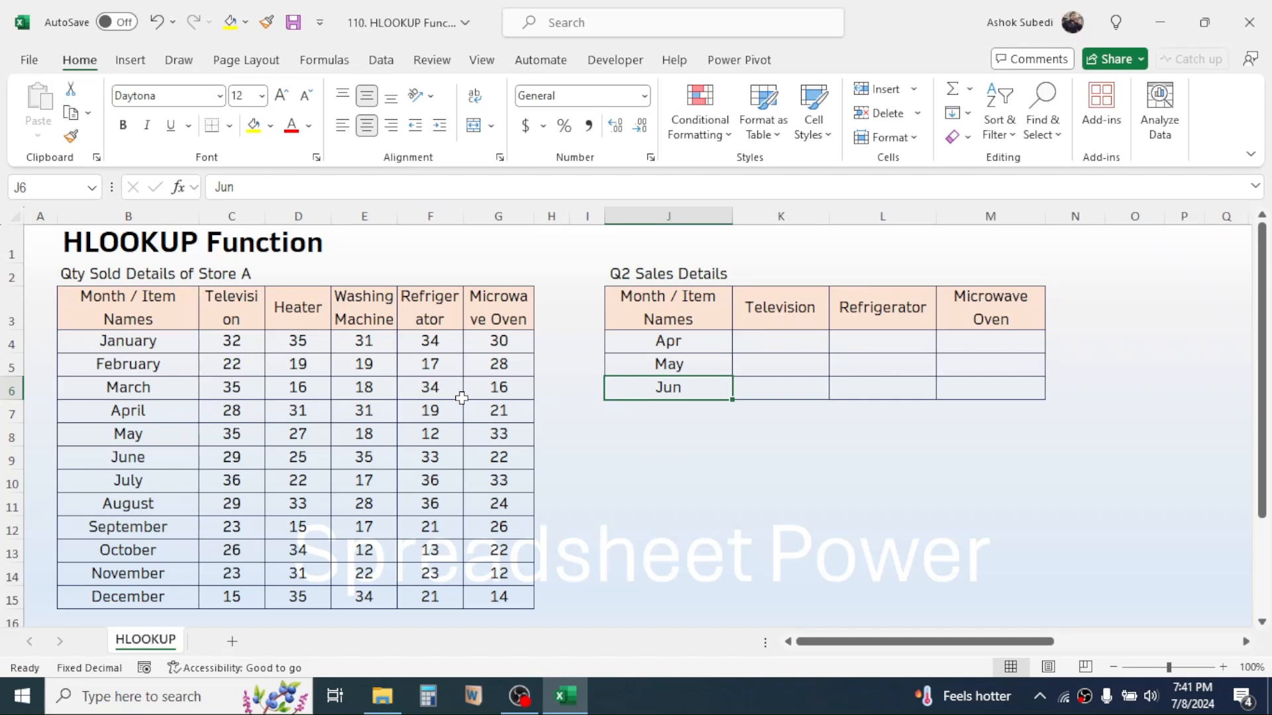
{"action": "mouse_move", "coordinate": [328, 282]}
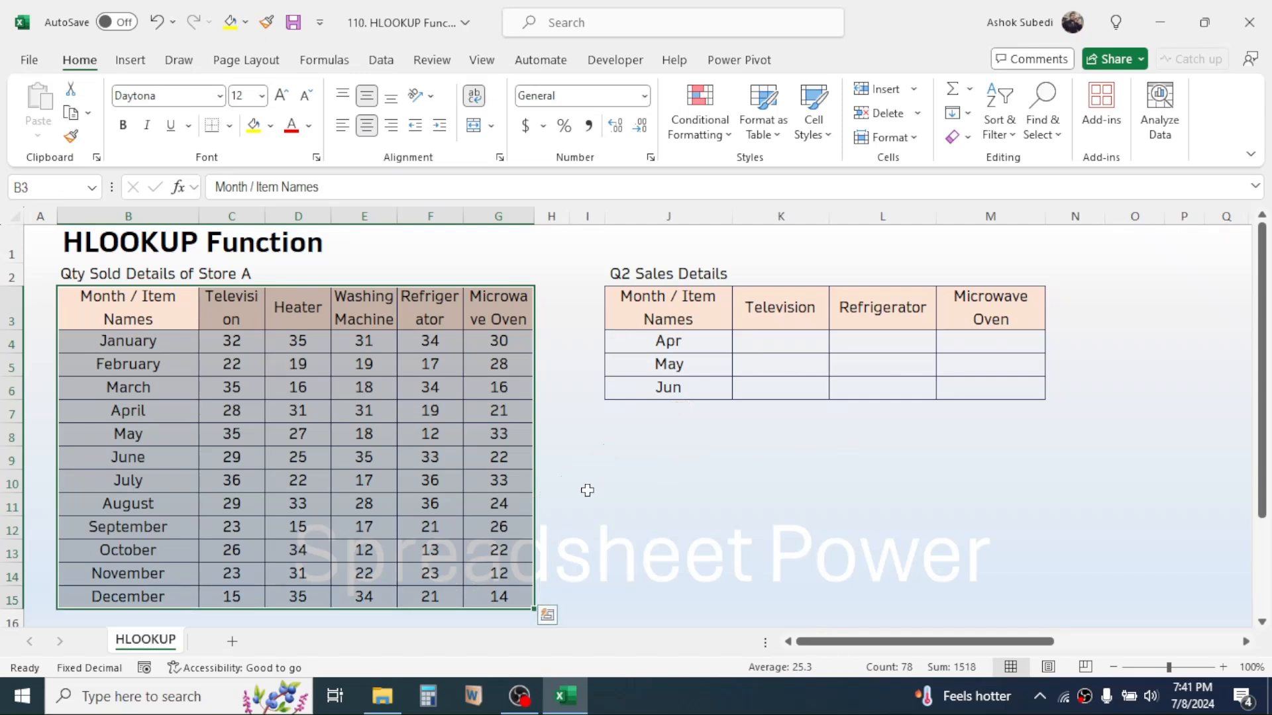
{"action": "mouse_move", "coordinate": [555, 478]}
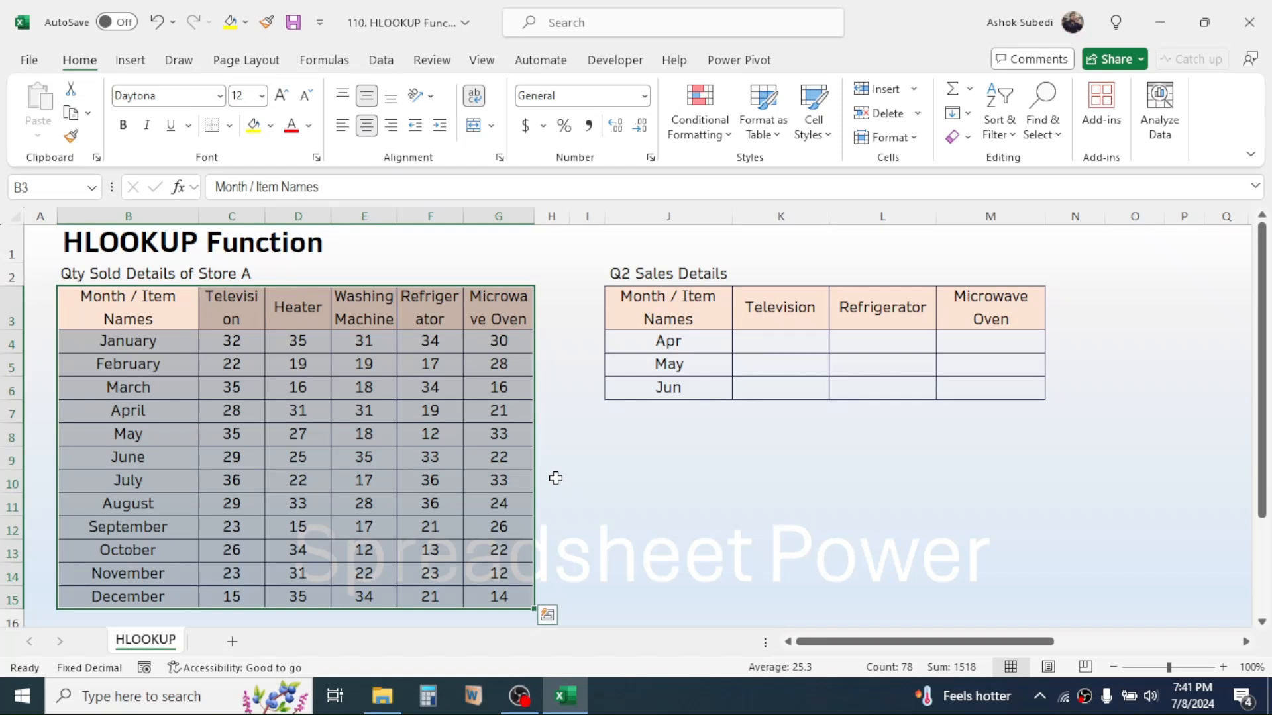
Demonstrate the lookup function by typing =hlooku in an empty cell.
{"action": "left_click", "coordinate": [552, 481]}
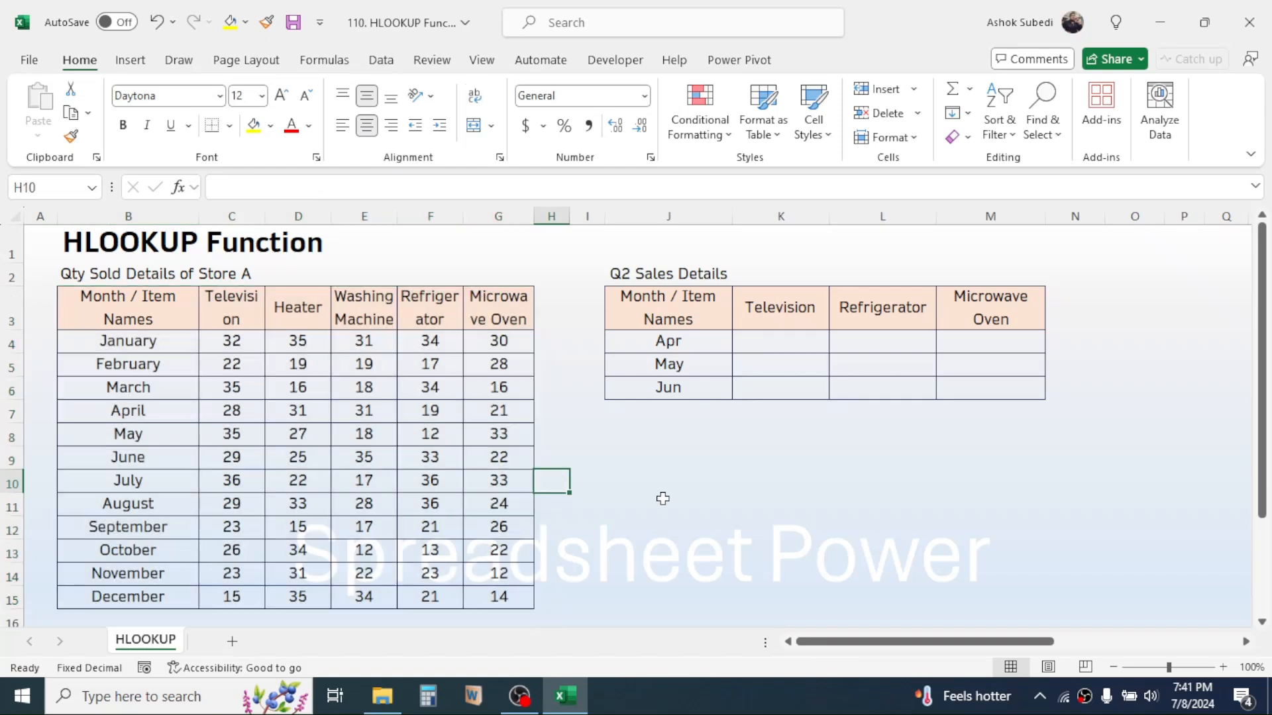
{"action": "type", "text": "="}
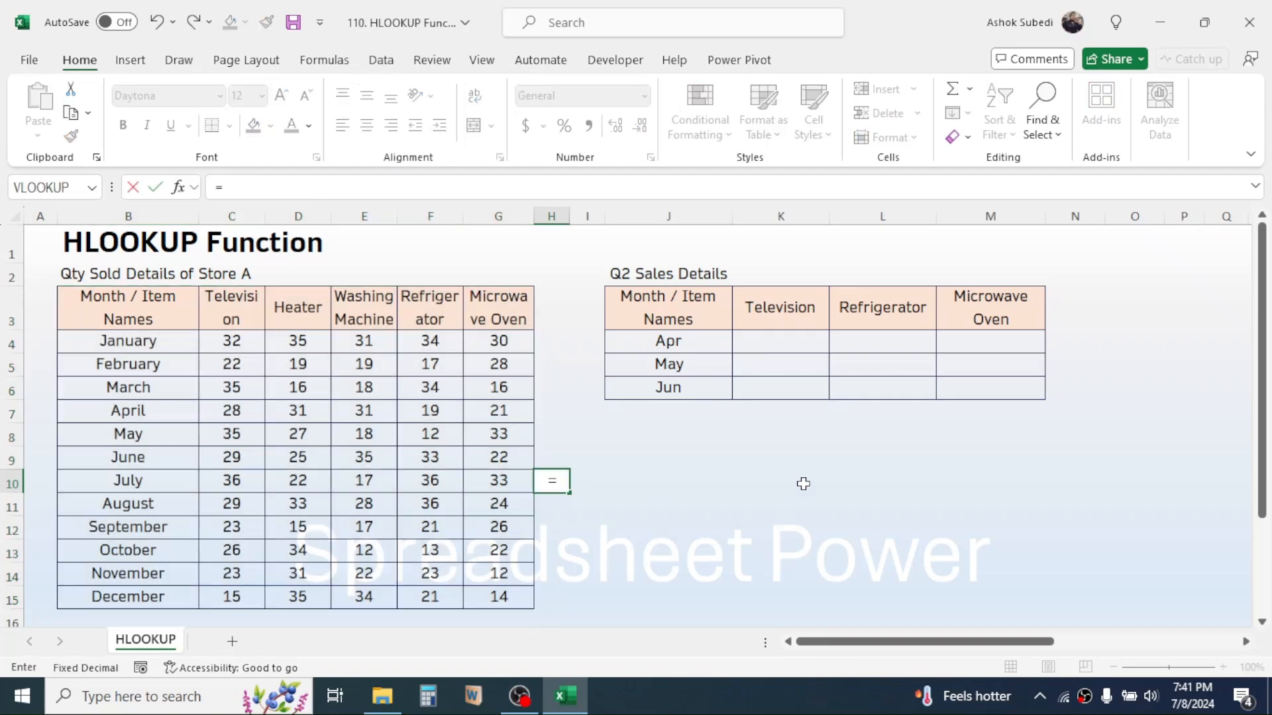
{"action": "type", "text": "hlookup"}
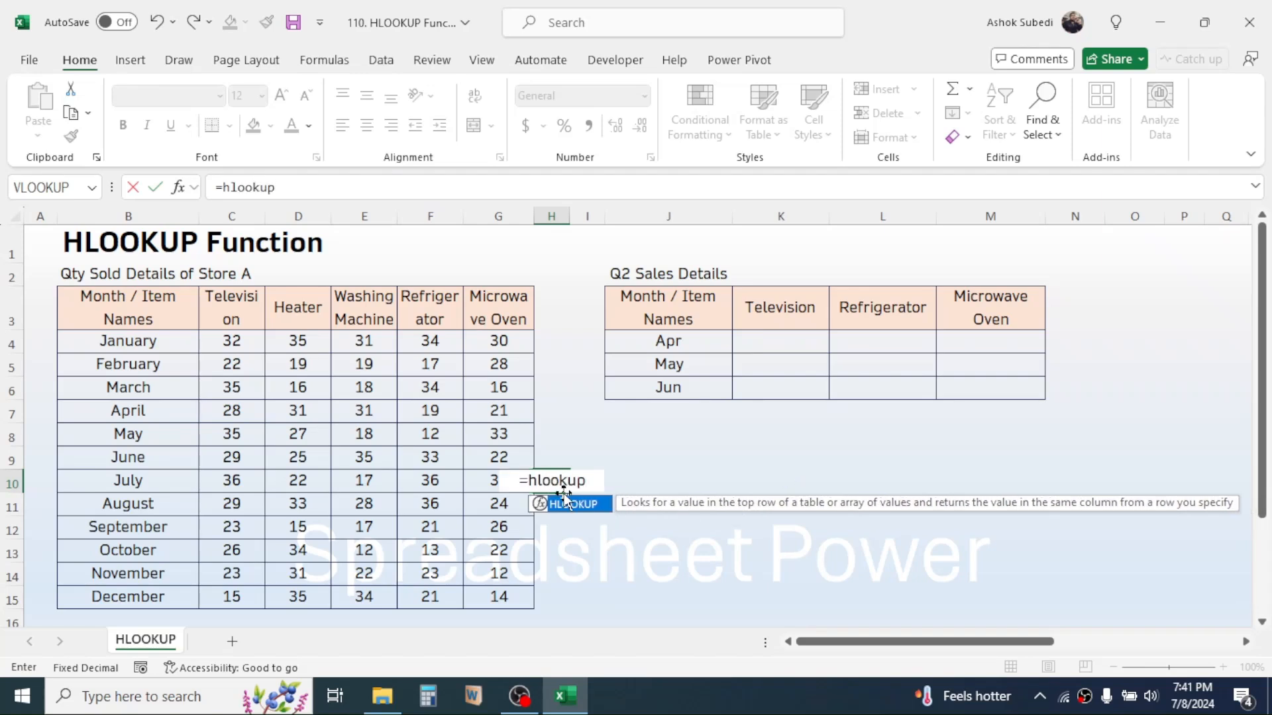
{"action": "mouse_move", "coordinate": [702, 513]}
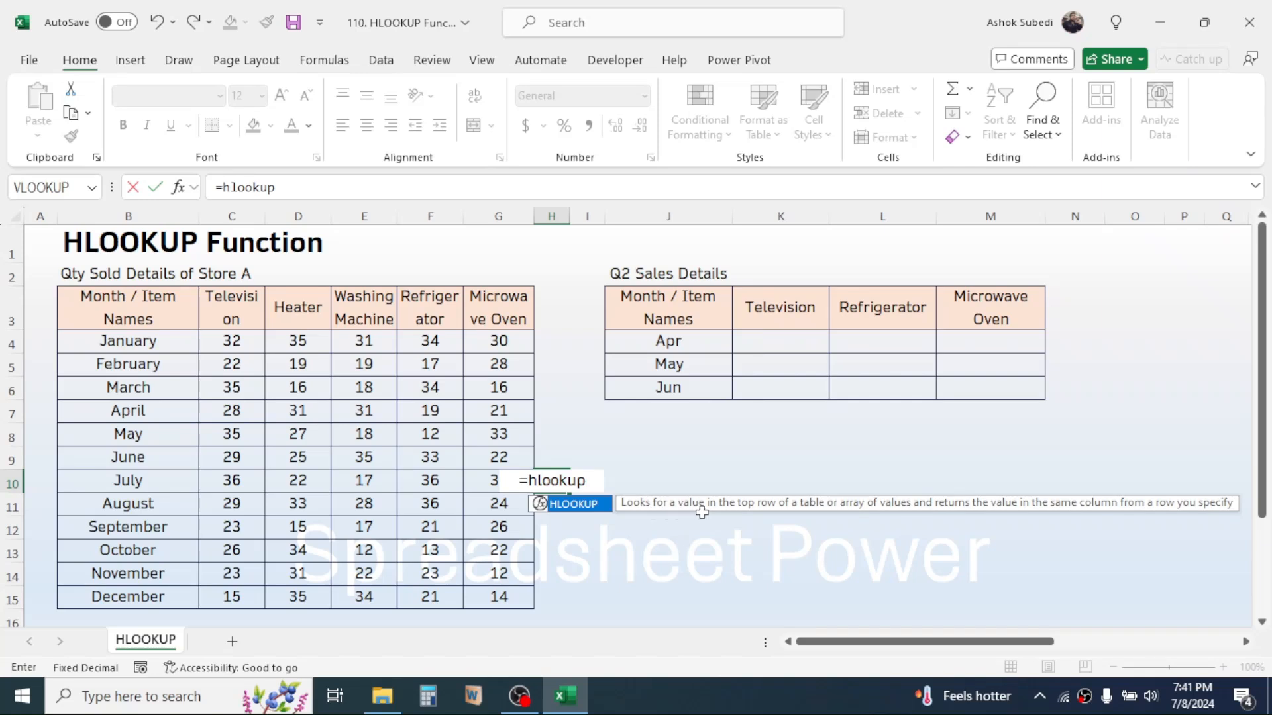
{"action": "mouse_move", "coordinate": [837, 519]}
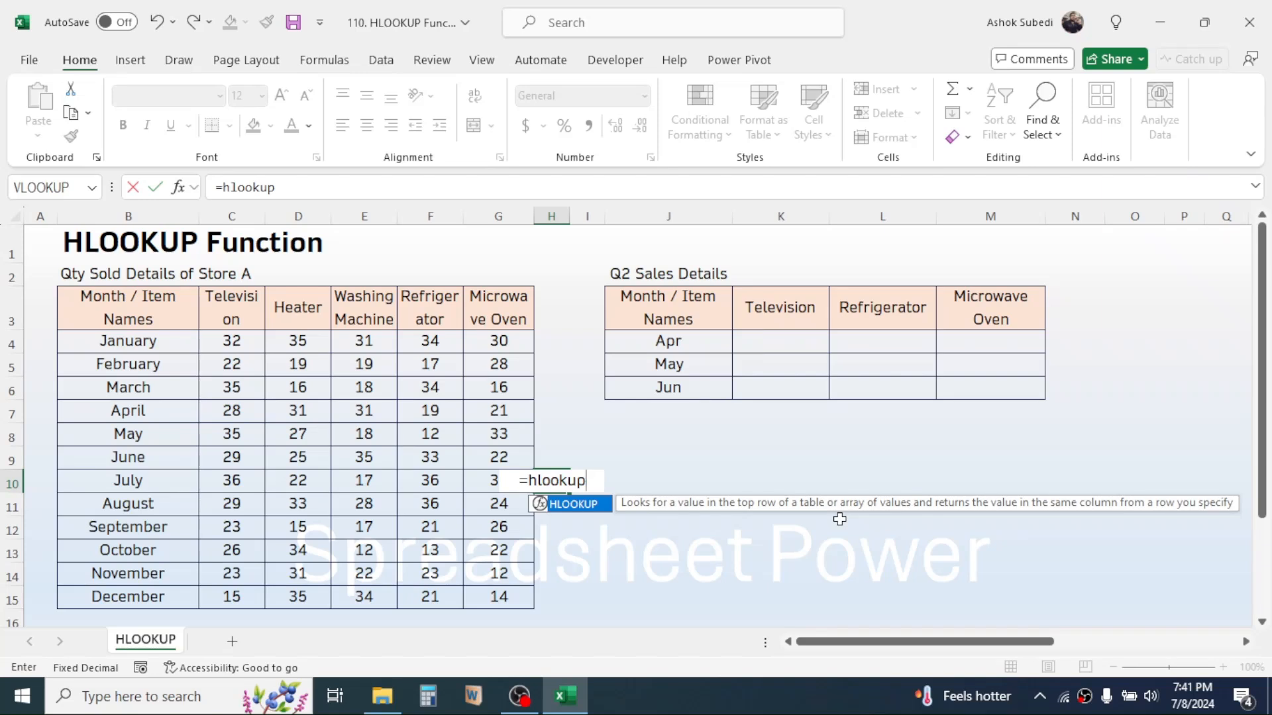
{"action": "mouse_move", "coordinate": [828, 508]}
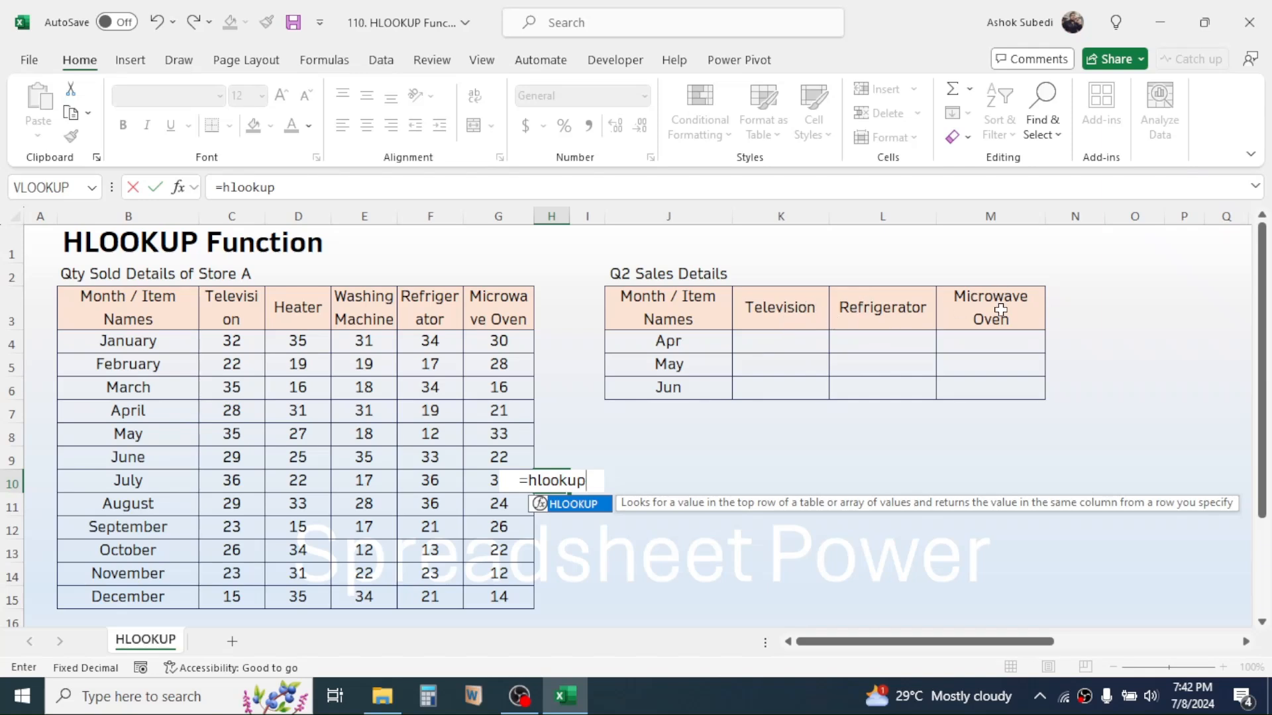
{"action": "mouse_move", "coordinate": [805, 292]}
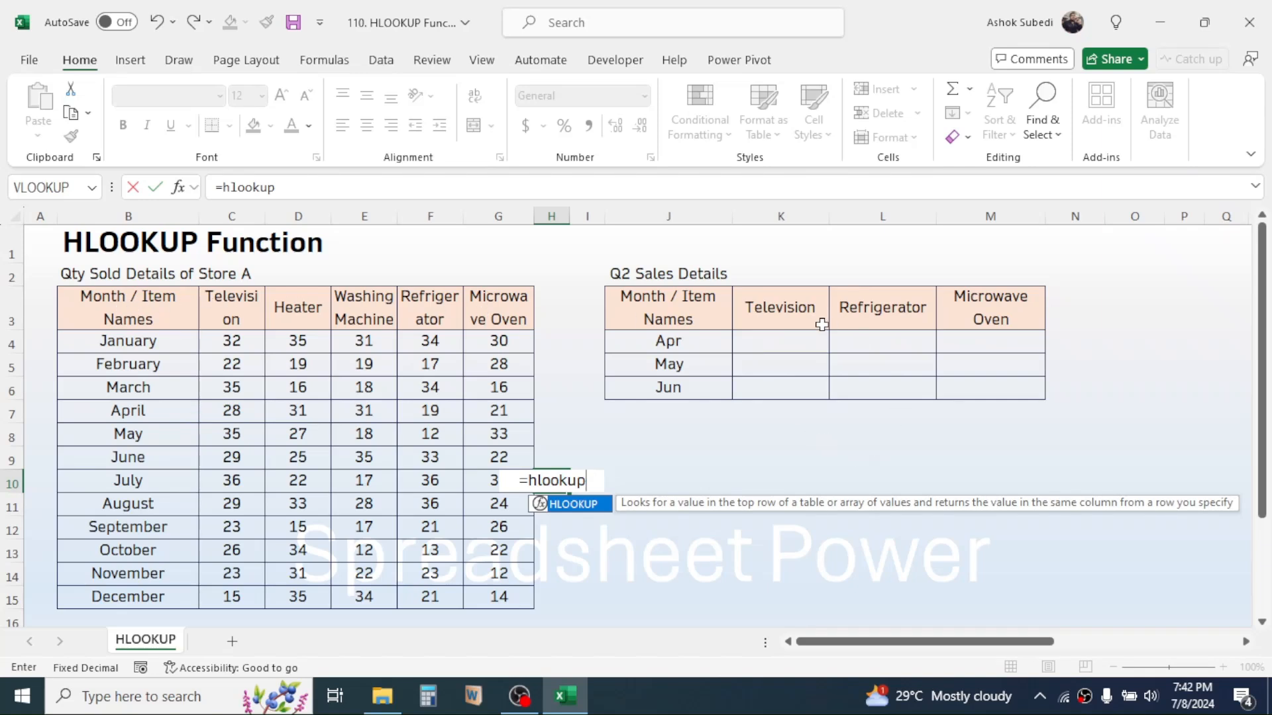
{"action": "mouse_move", "coordinate": [431, 297]}
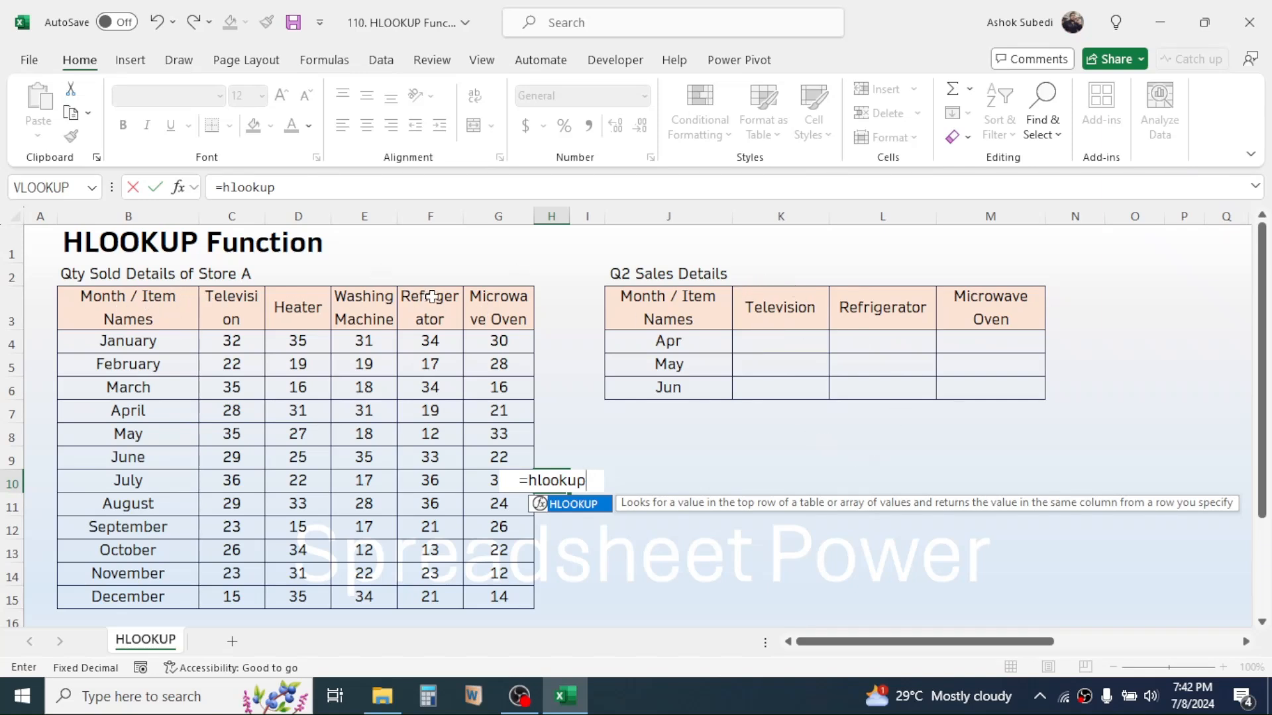
{"action": "mouse_move", "coordinate": [1024, 517]}
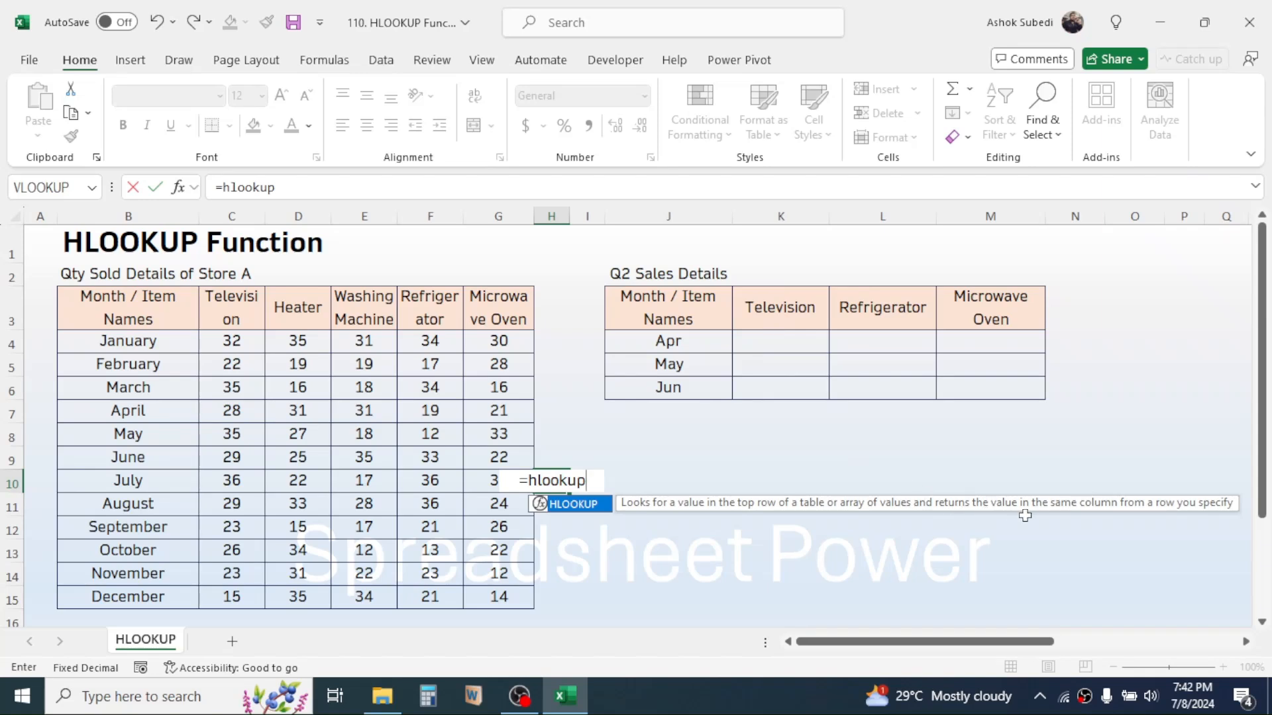
{"action": "mouse_move", "coordinate": [1181, 520]}
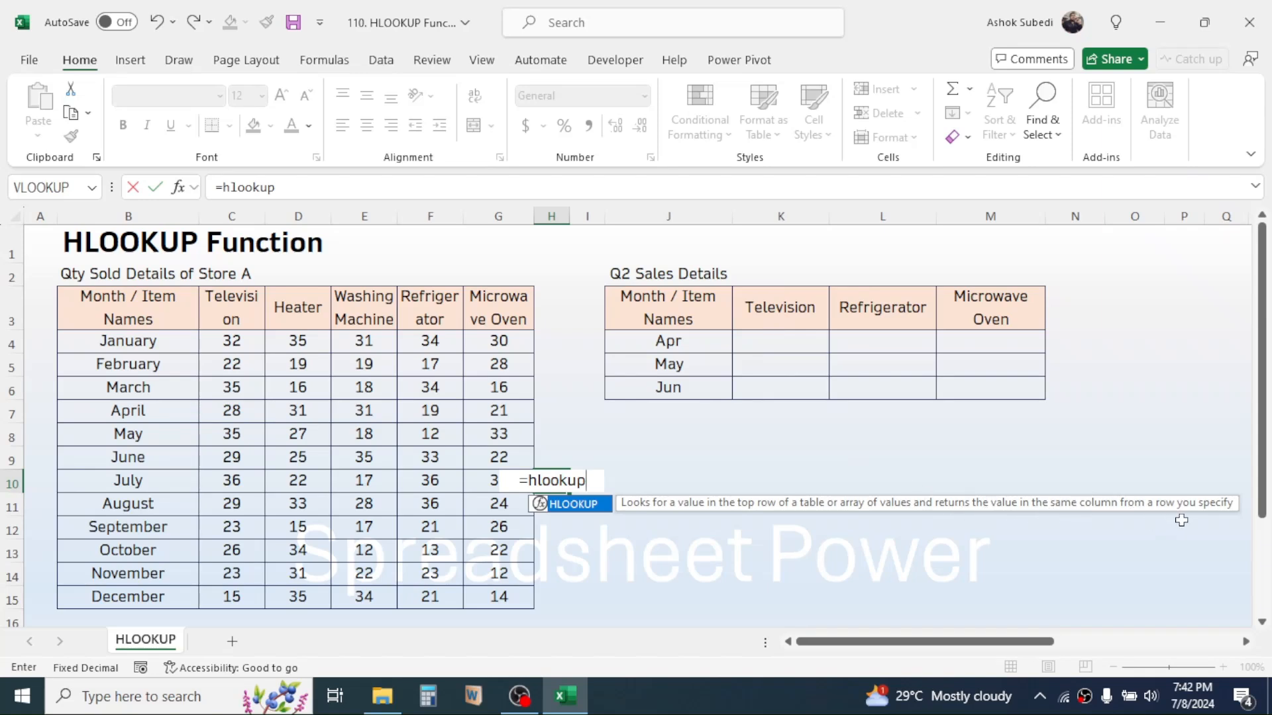
{"action": "mouse_move", "coordinate": [782, 287]}
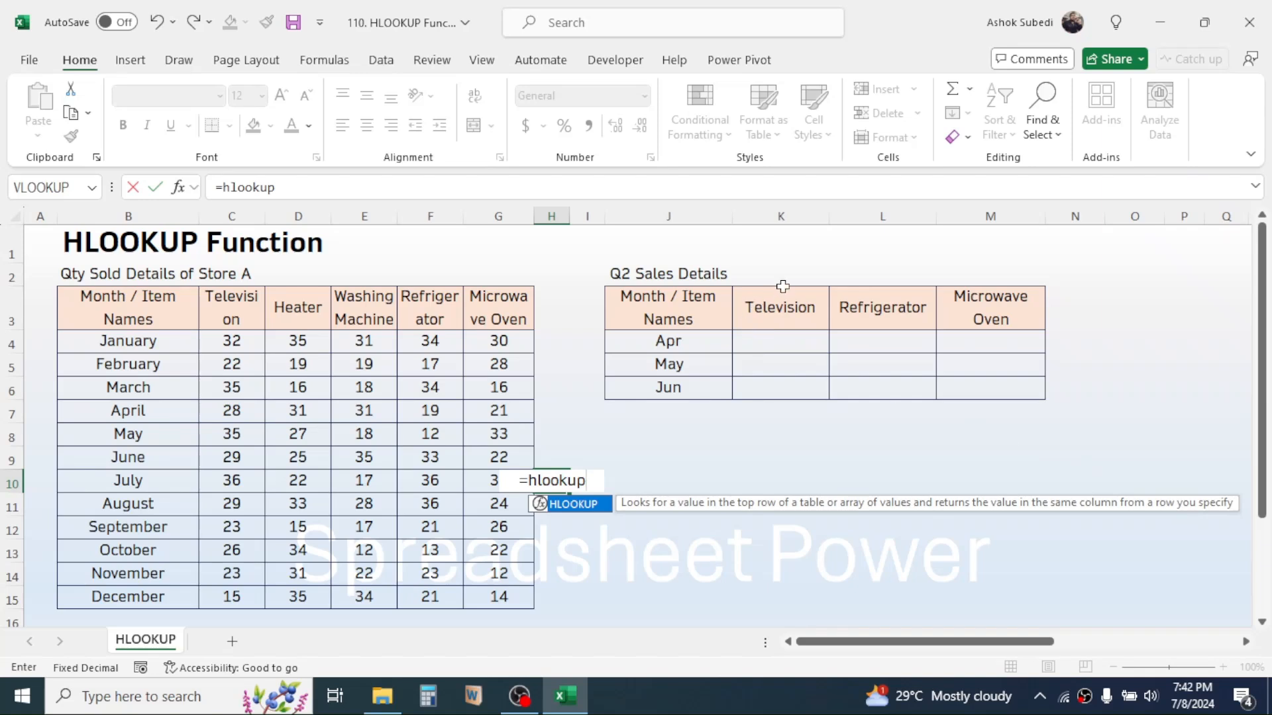
{"action": "mouse_move", "coordinate": [116, 316]}
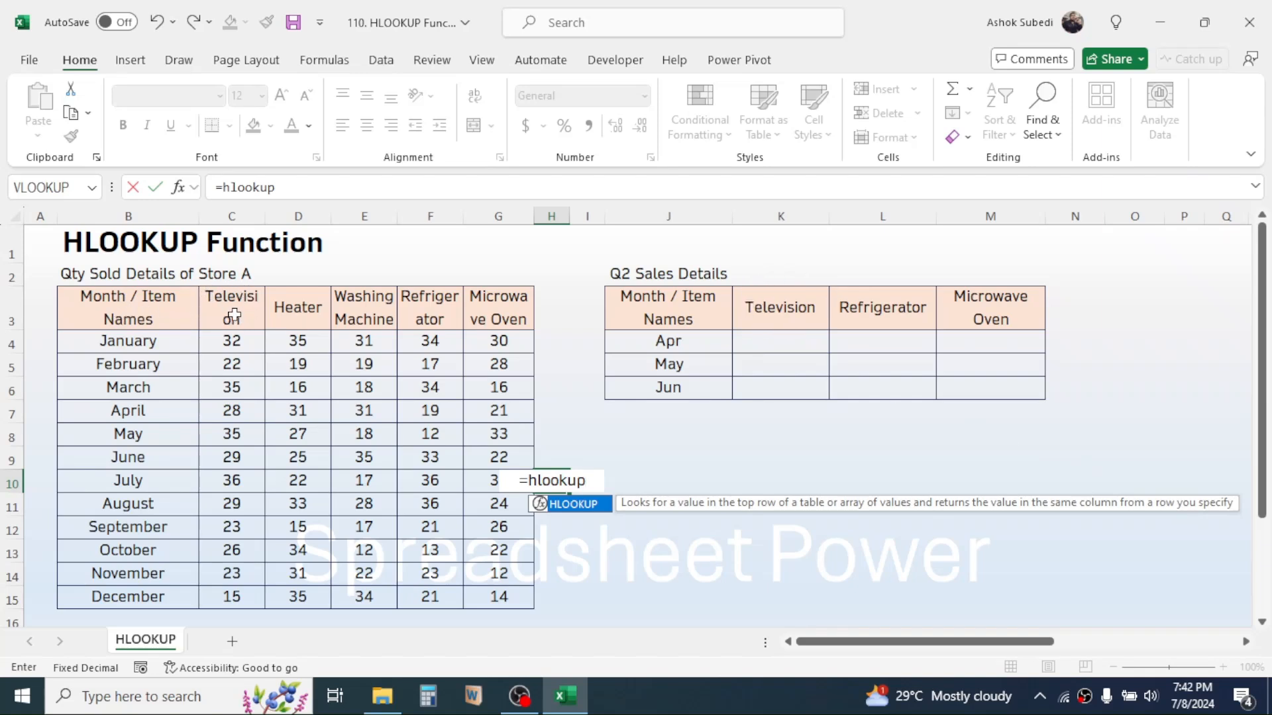
{"action": "mouse_move", "coordinate": [242, 470]}
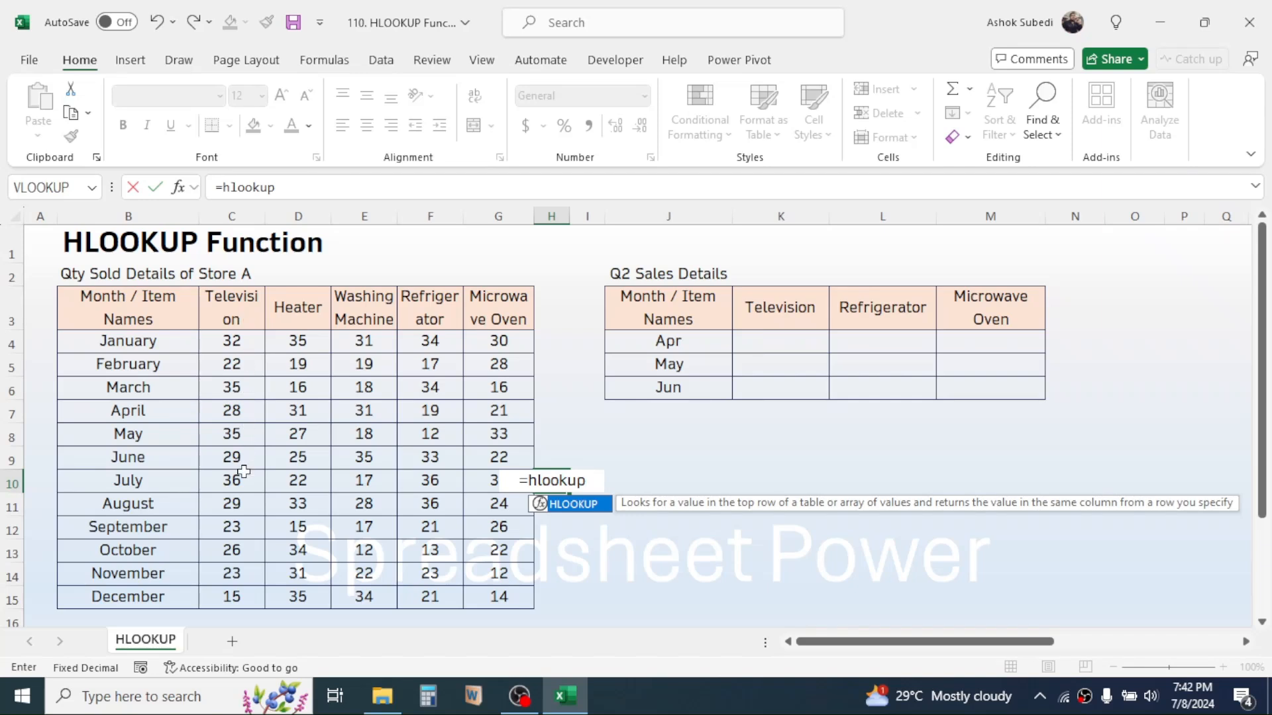
{"action": "mouse_move", "coordinate": [248, 457]}
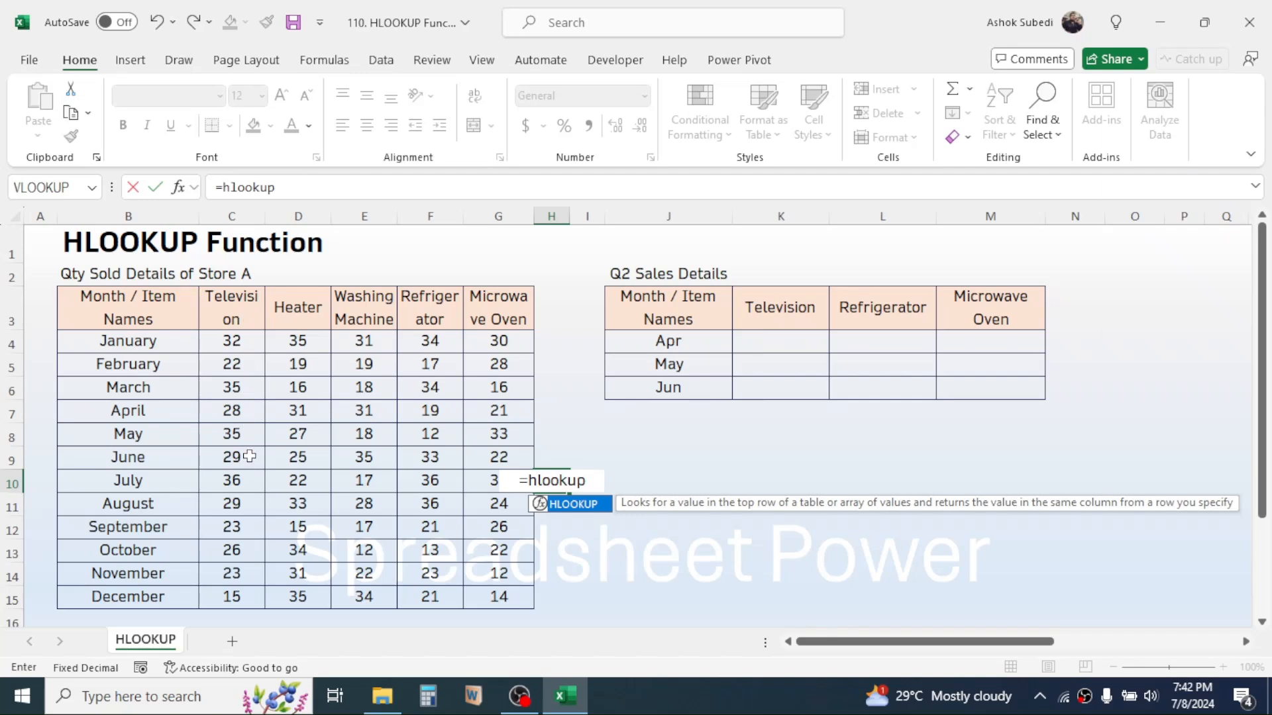
{"action": "mouse_move", "coordinate": [219, 427]}
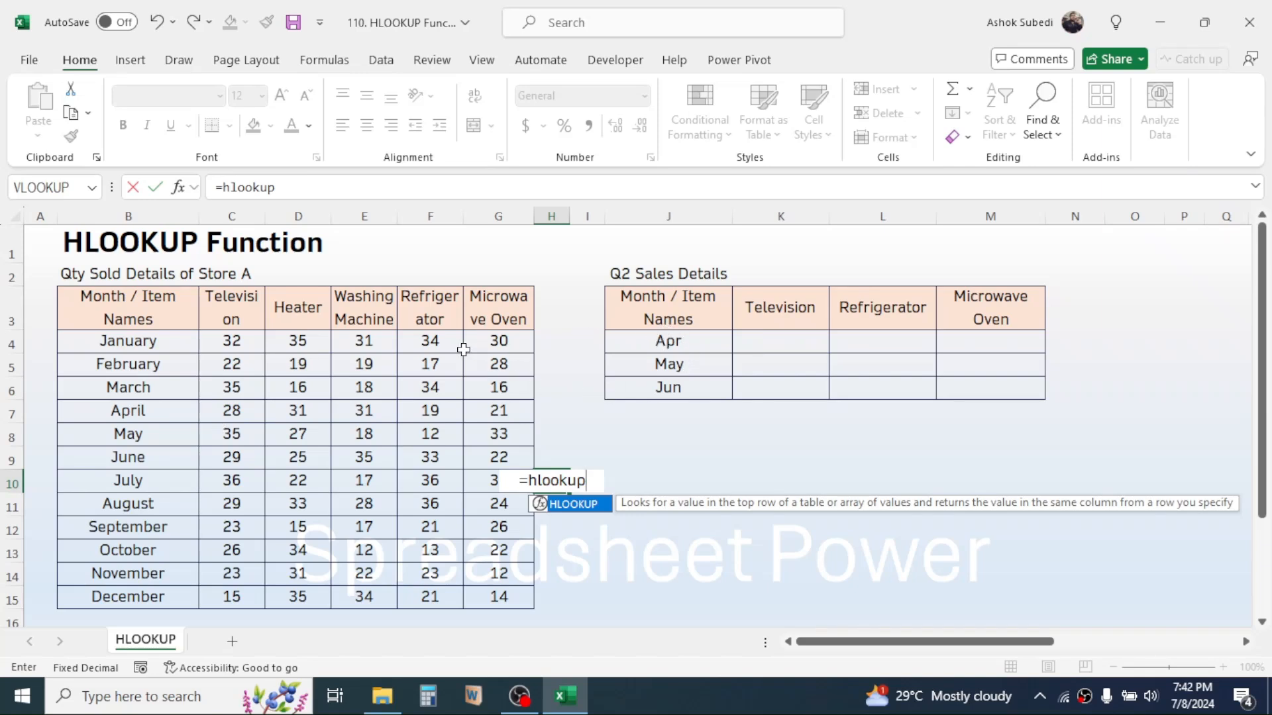
{"action": "mouse_move", "coordinate": [123, 354]}
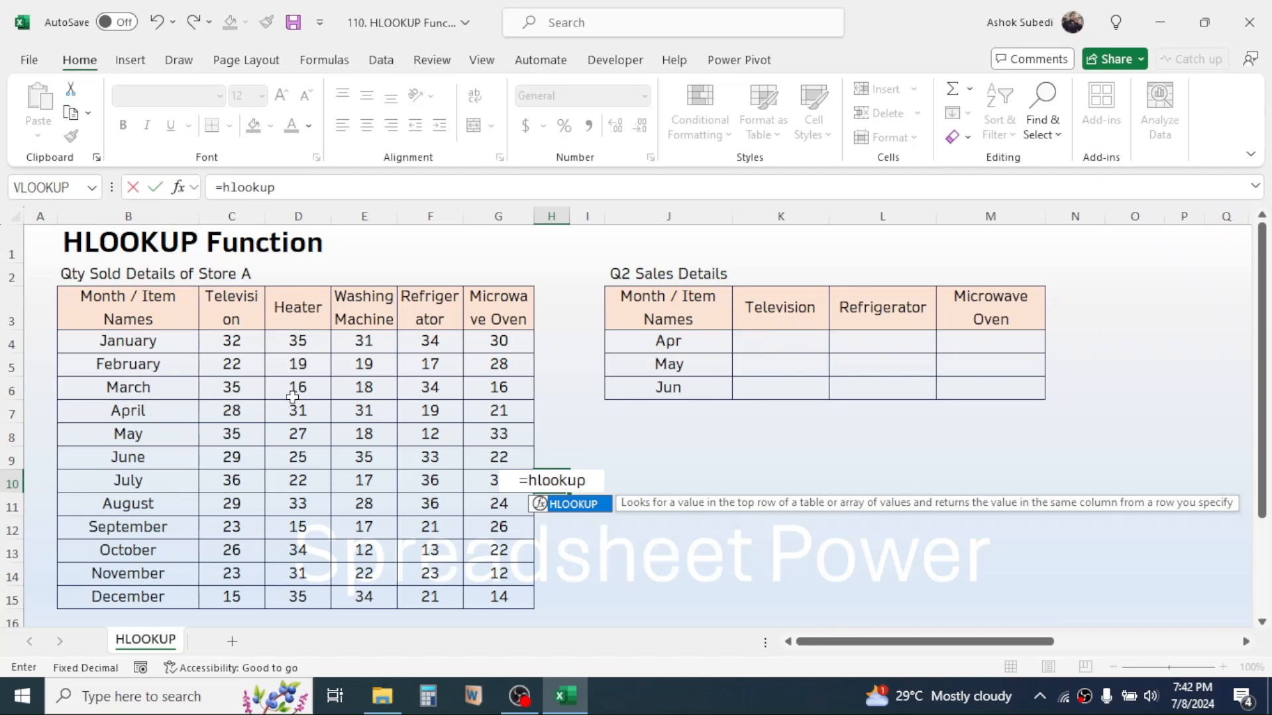
{"action": "mouse_move", "coordinate": [251, 288]}
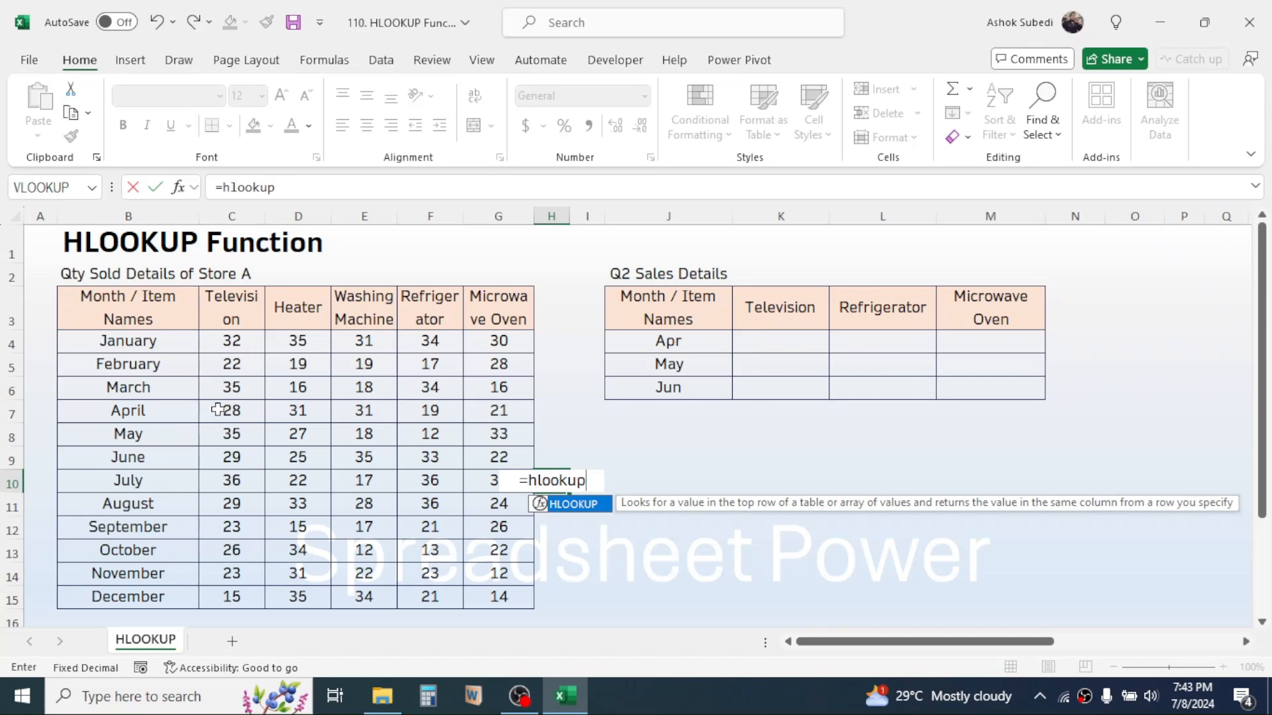
{"action": "mouse_move", "coordinate": [160, 412]}
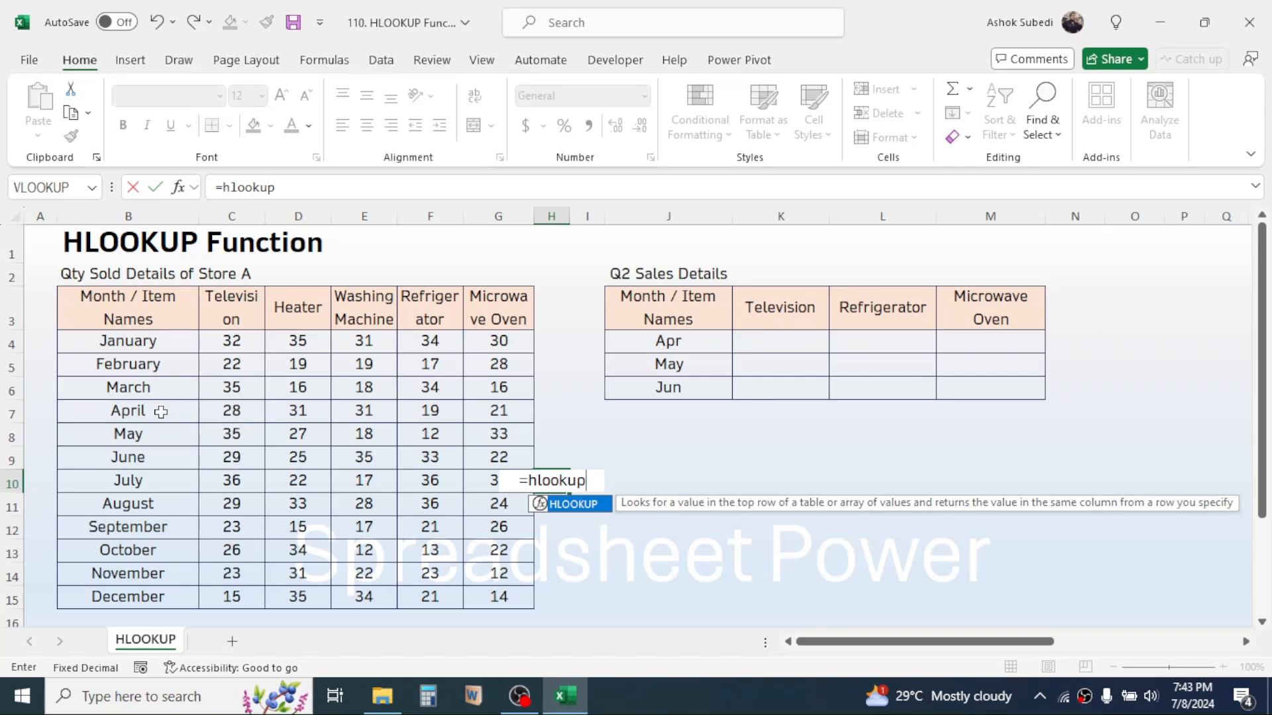
{"action": "mouse_move", "coordinate": [127, 332]}
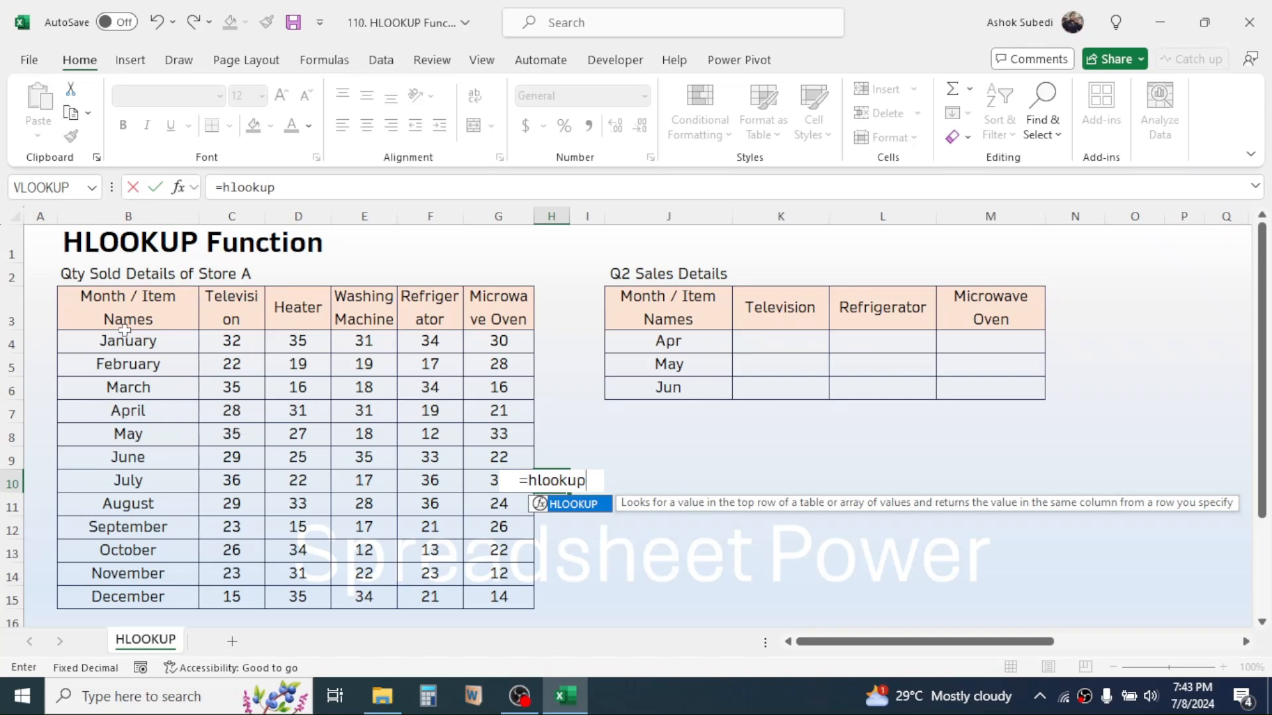
{"action": "mouse_move", "coordinate": [328, 501]}
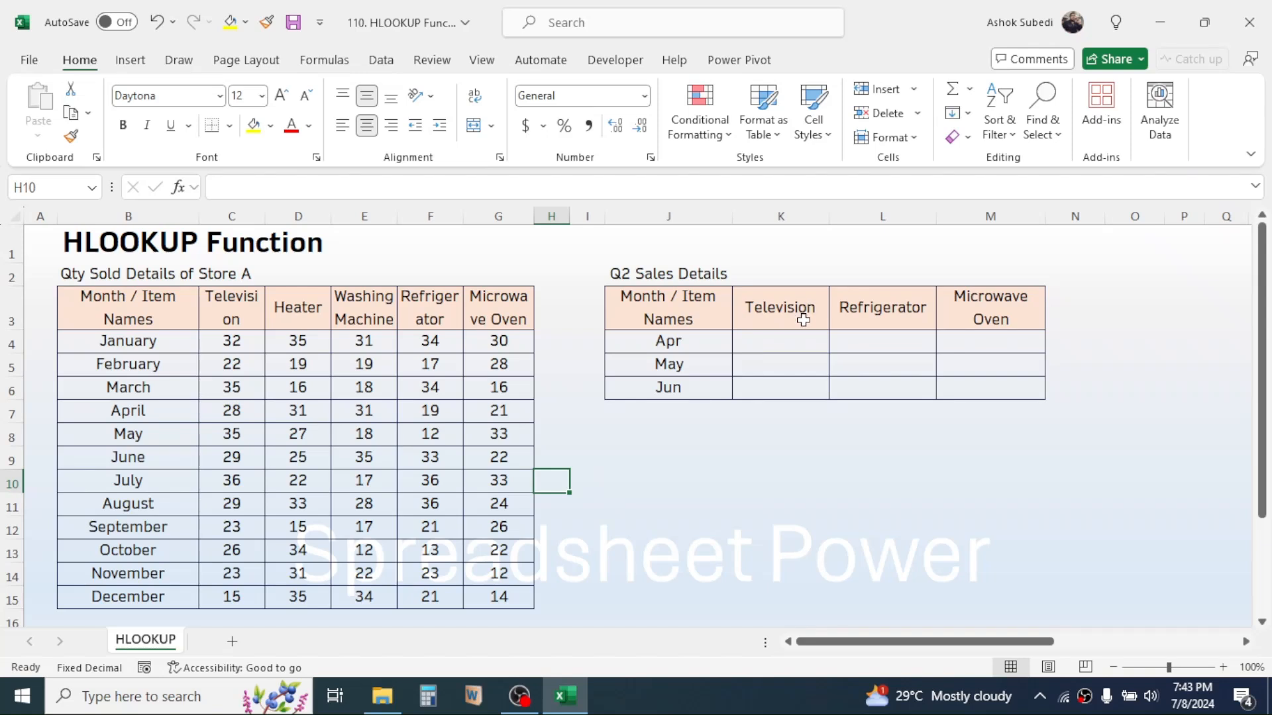
Start =HLOOKUP( in K4 with row-locked K$3 and the absolute range $B$3:$G$15.
{"action": "left_click", "coordinate": [780, 341]}
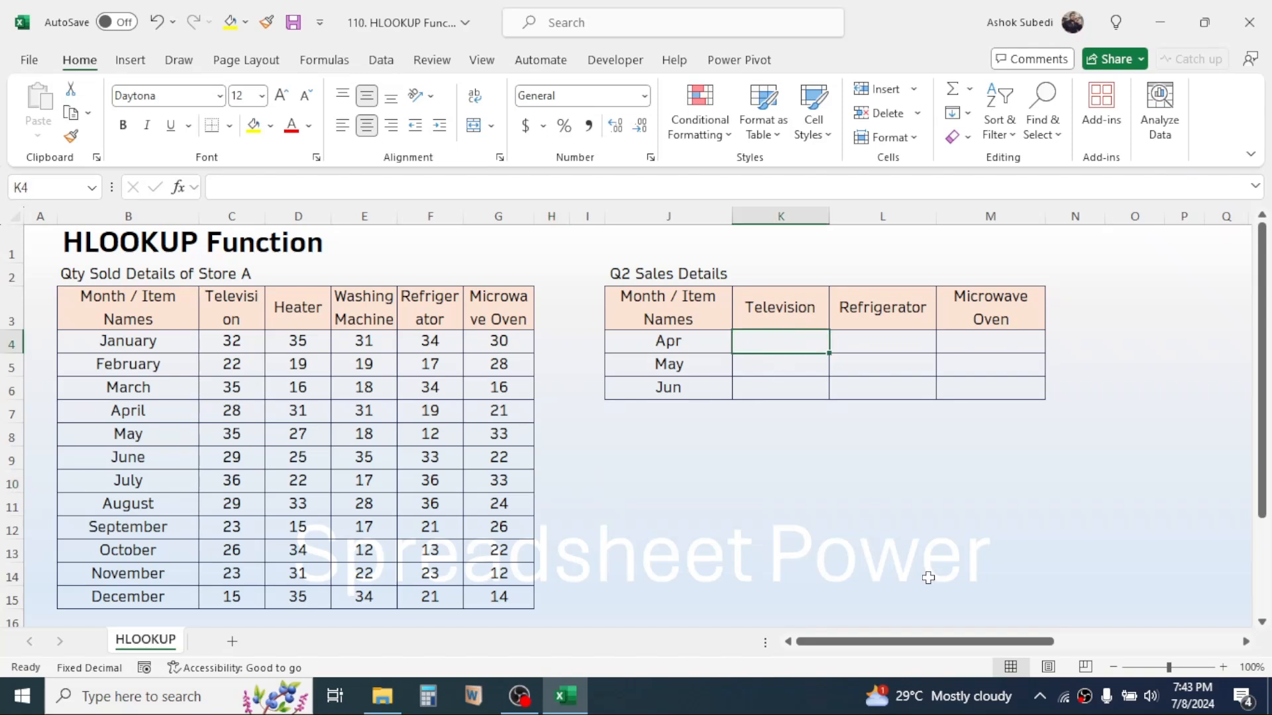
{"action": "type", "text": "=HL"}
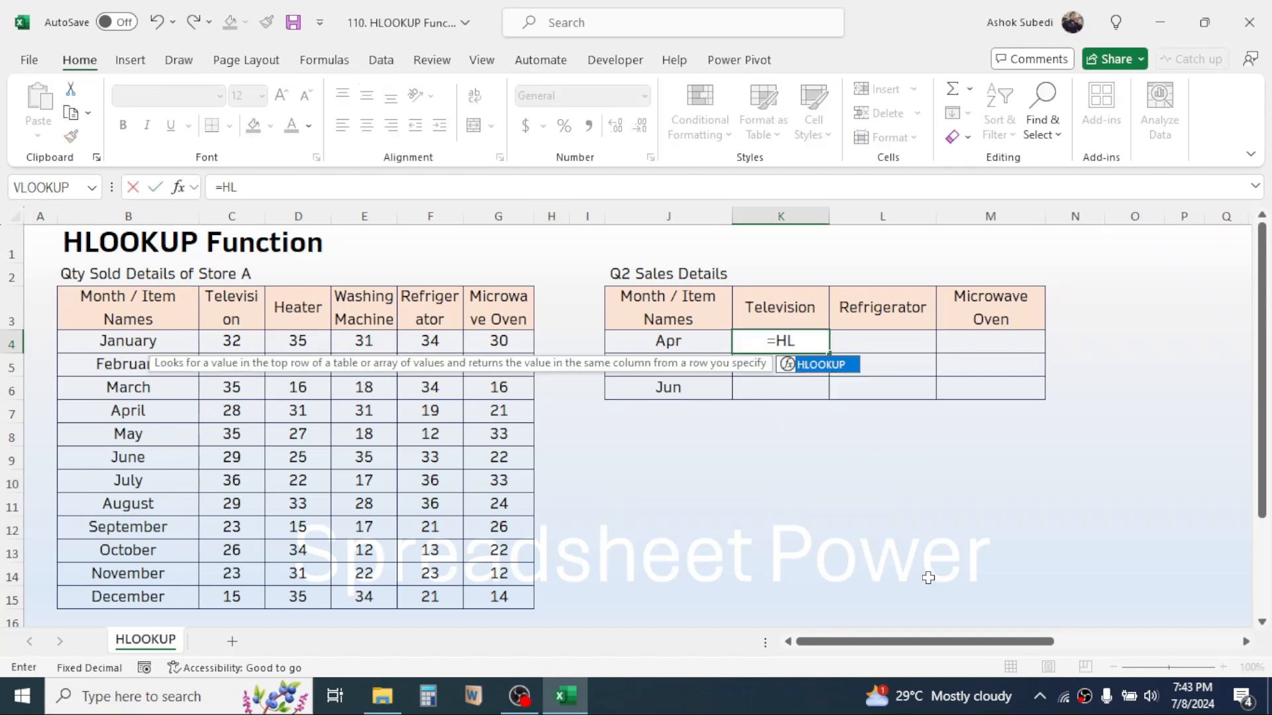
{"action": "type", "text": "OOKUP"}
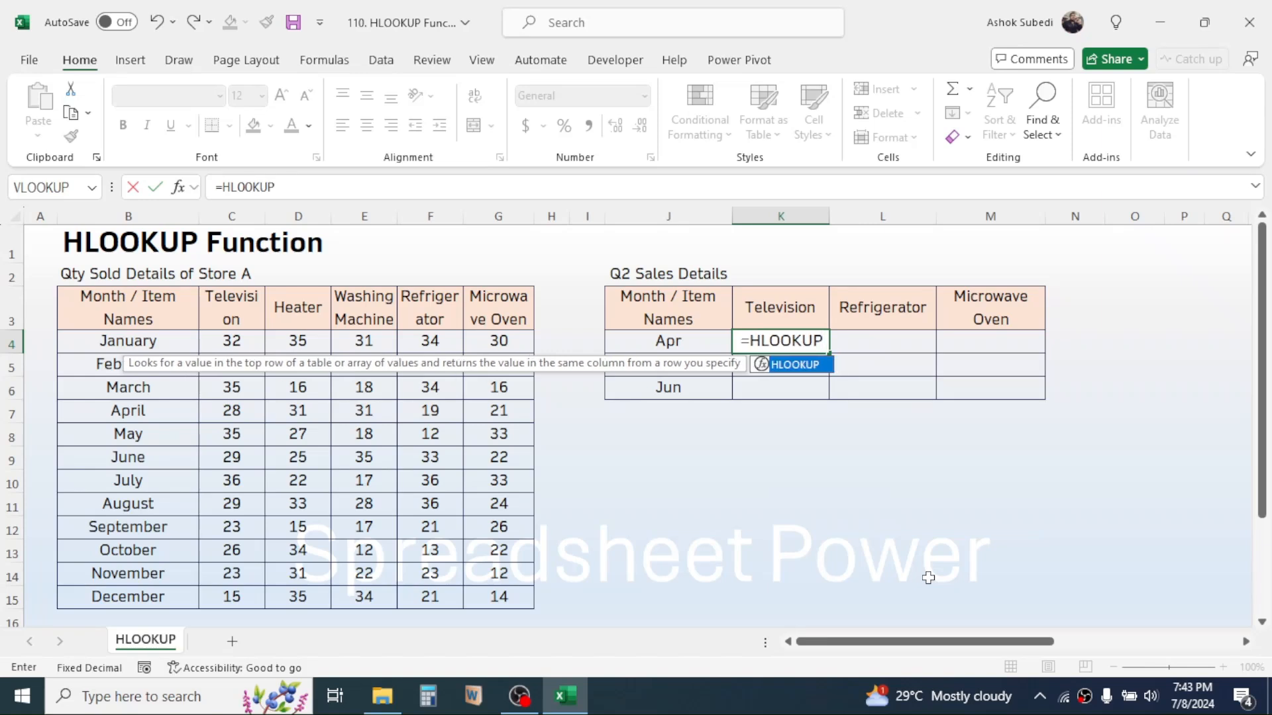
{"action": "type", "text": "("}
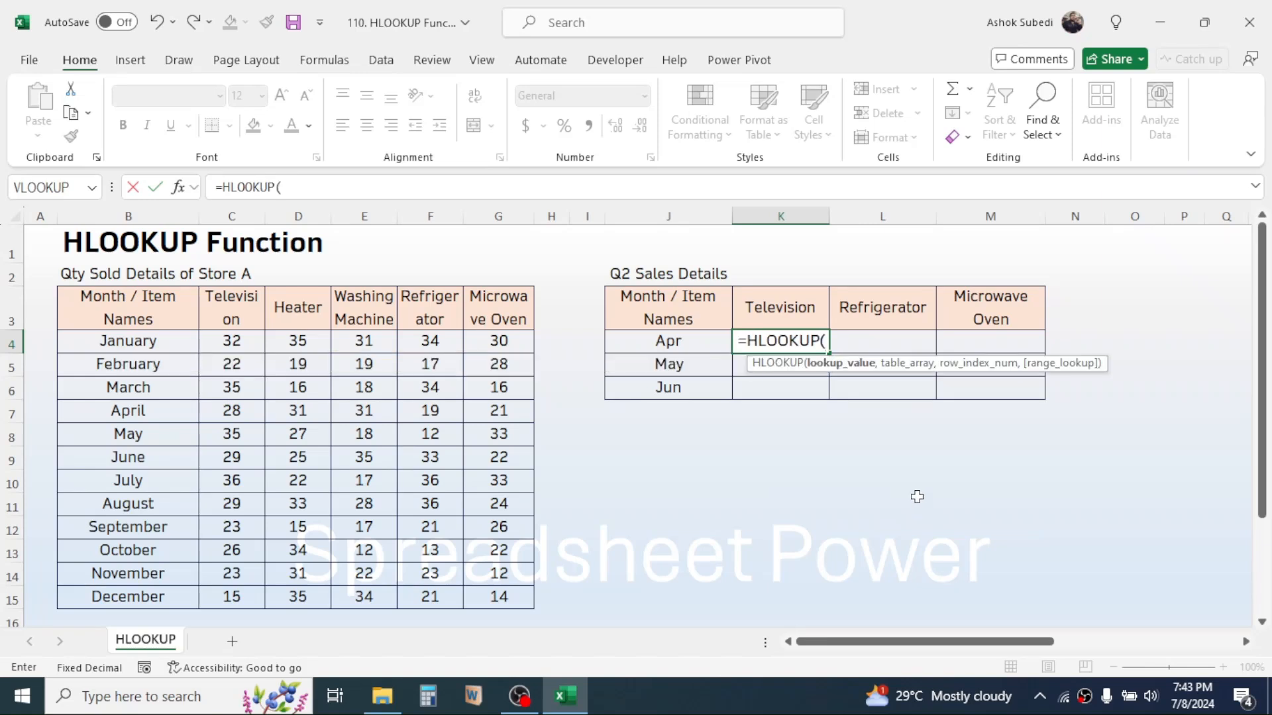
{"action": "mouse_move", "coordinate": [908, 284]}
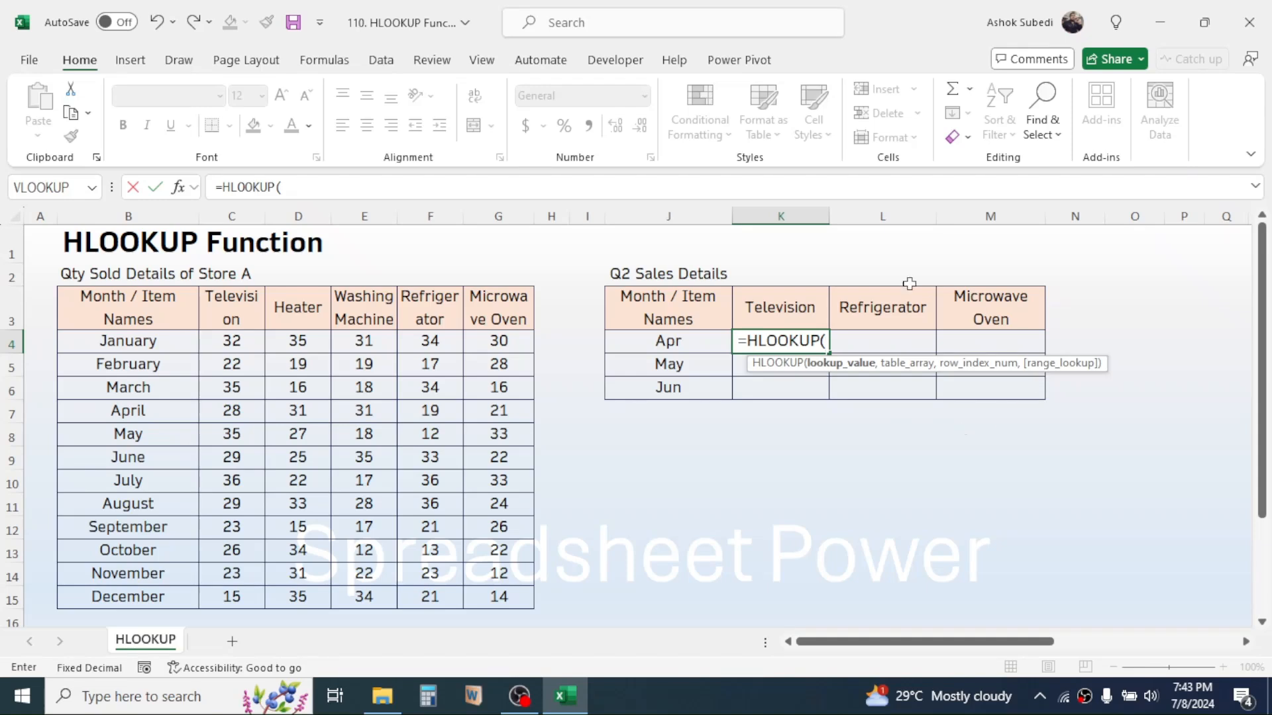
{"action": "left_click", "coordinate": [779, 308]}
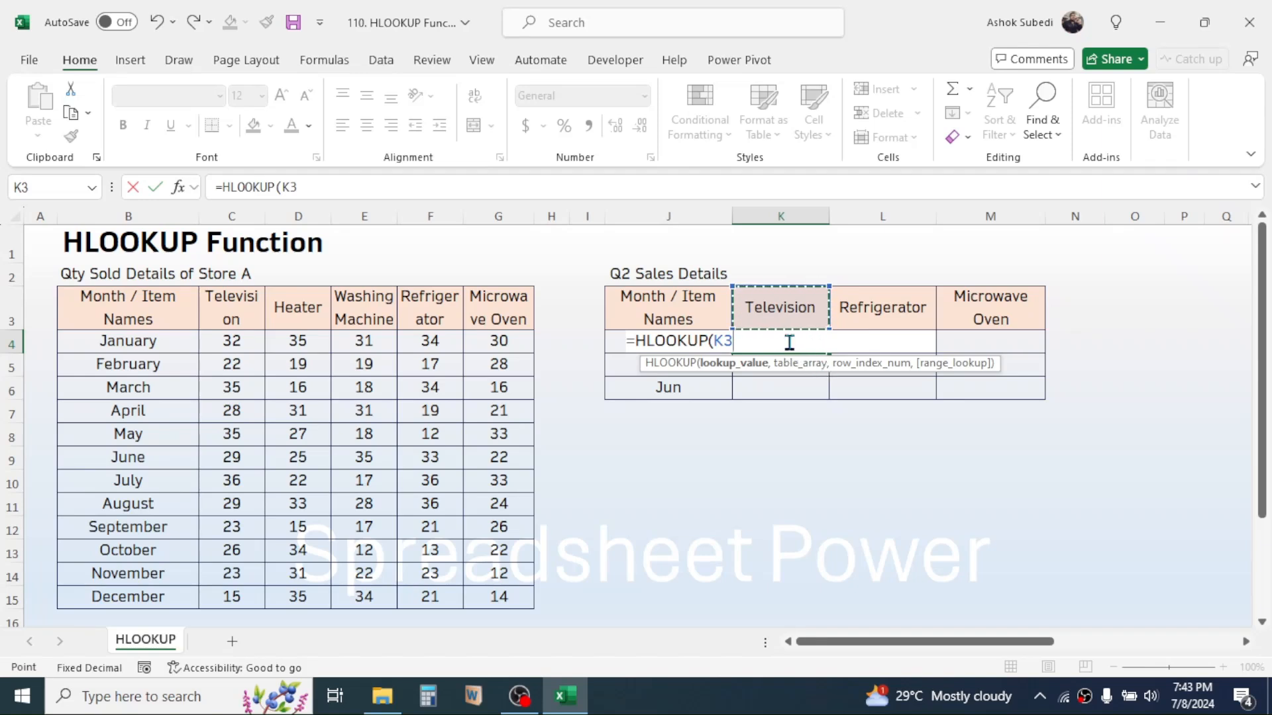
{"action": "mouse_move", "coordinate": [583, 302]}
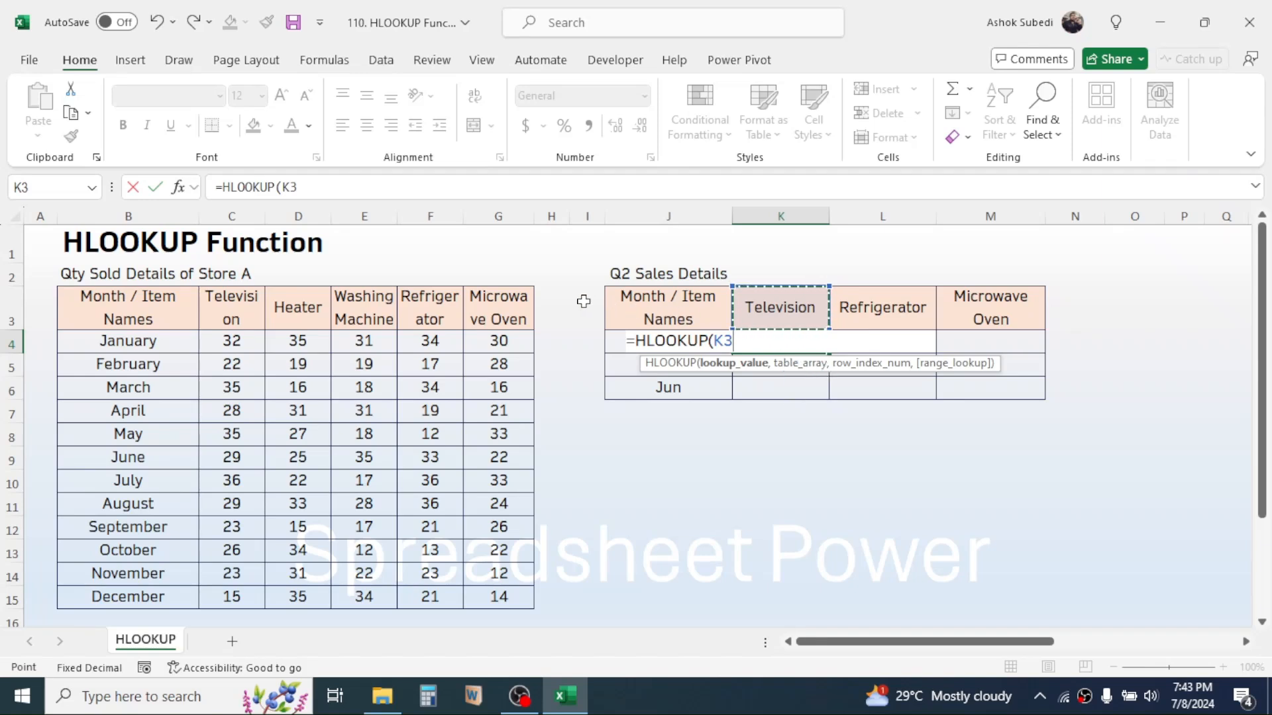
{"action": "mouse_move", "coordinate": [950, 451]}
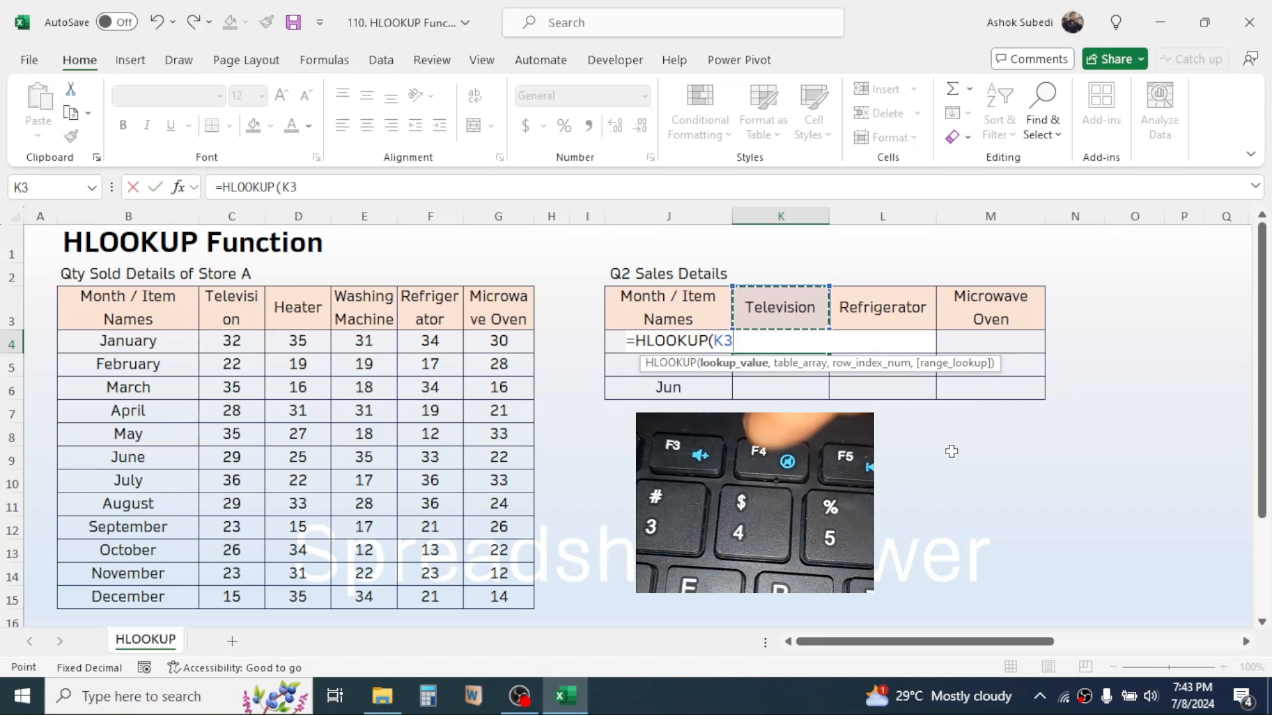
{"action": "key", "text": "F4"}
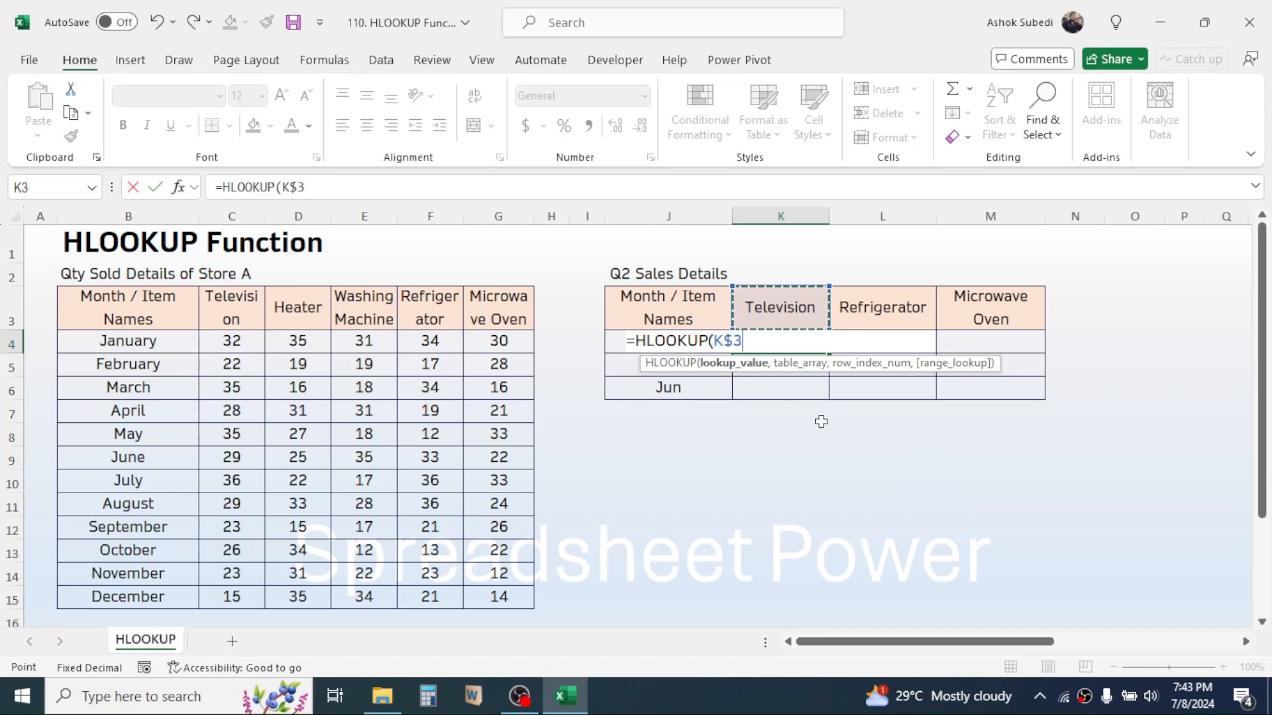
{"action": "type", "text": ",B3:G15"}
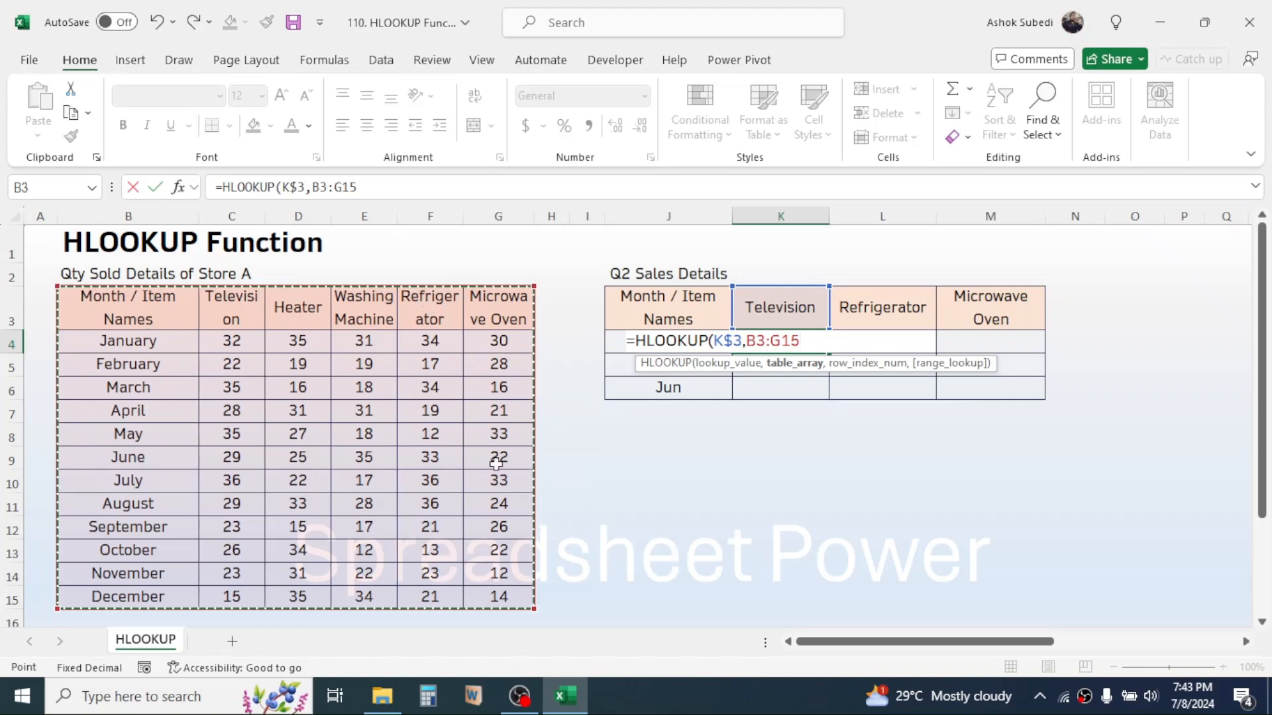
{"action": "key", "text": "F4"}
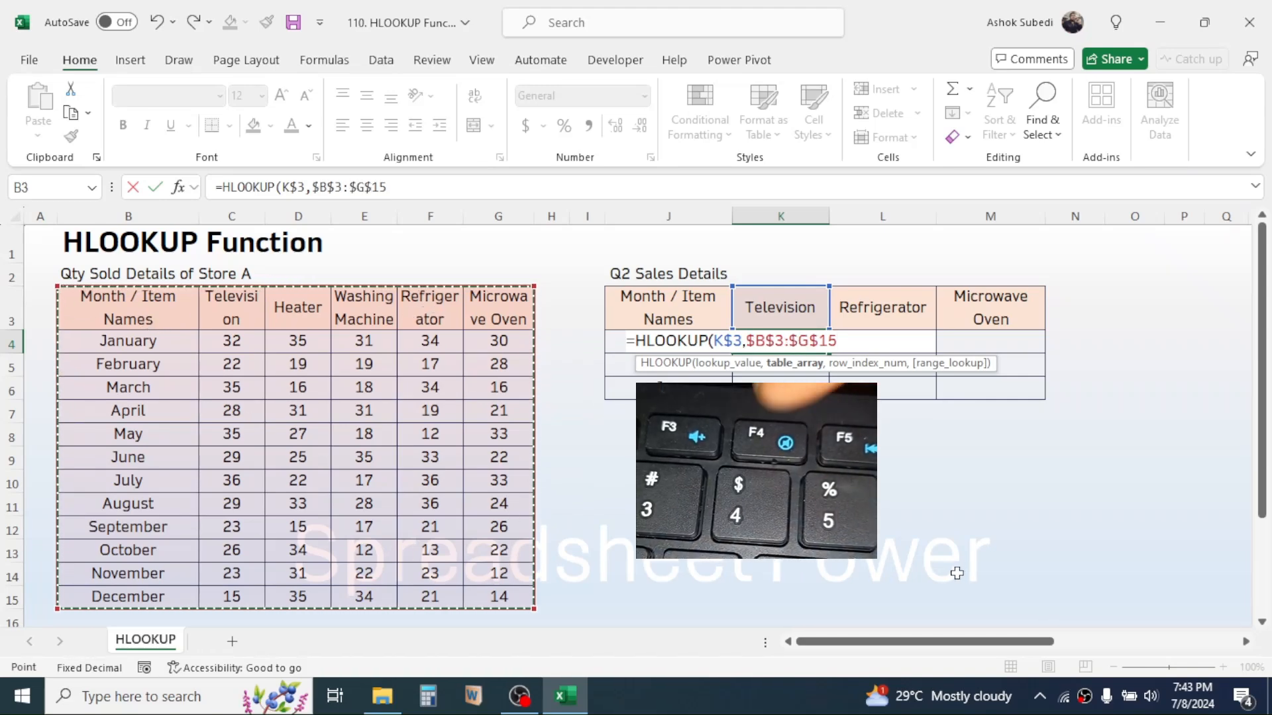
Finish the K4 formula with row index 5 and FALSE so April Television returns 28.
{"action": "type", "text": ","}
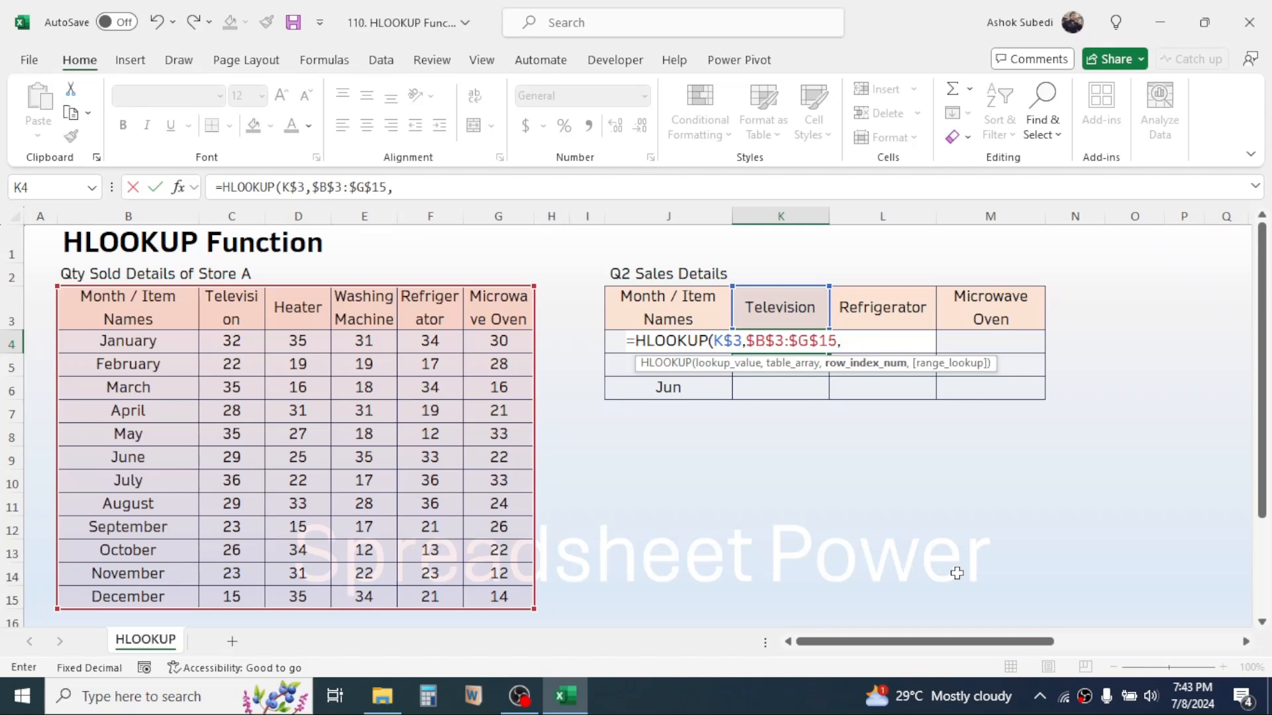
{"action": "mouse_move", "coordinate": [879, 413]}
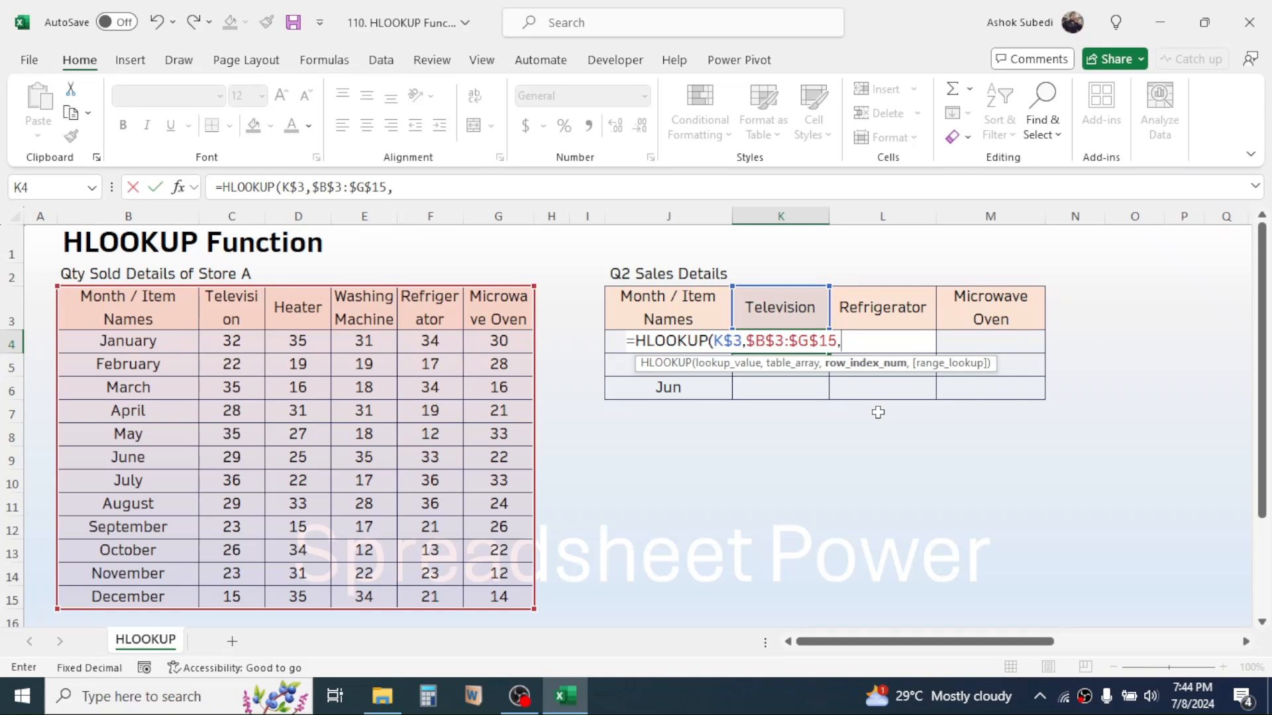
{"action": "mouse_move", "coordinate": [149, 328]}
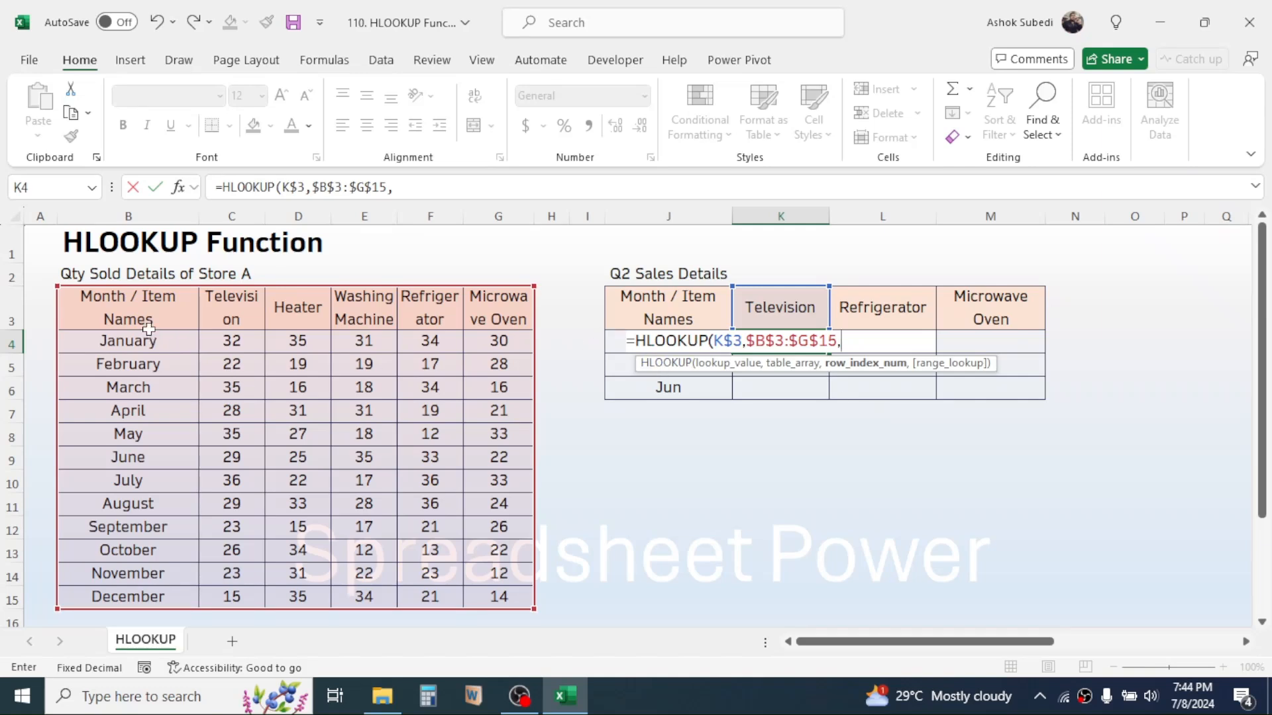
{"action": "mouse_move", "coordinate": [831, 396]}
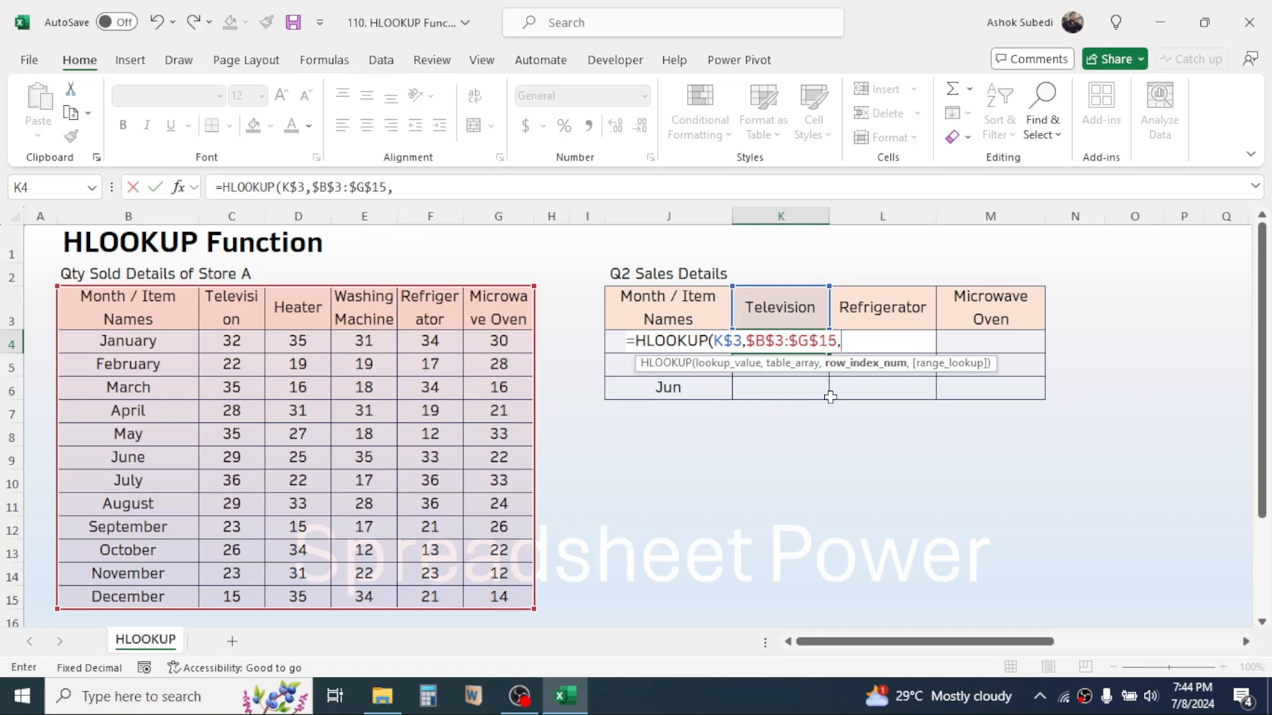
{"action": "mouse_move", "coordinate": [889, 458]}
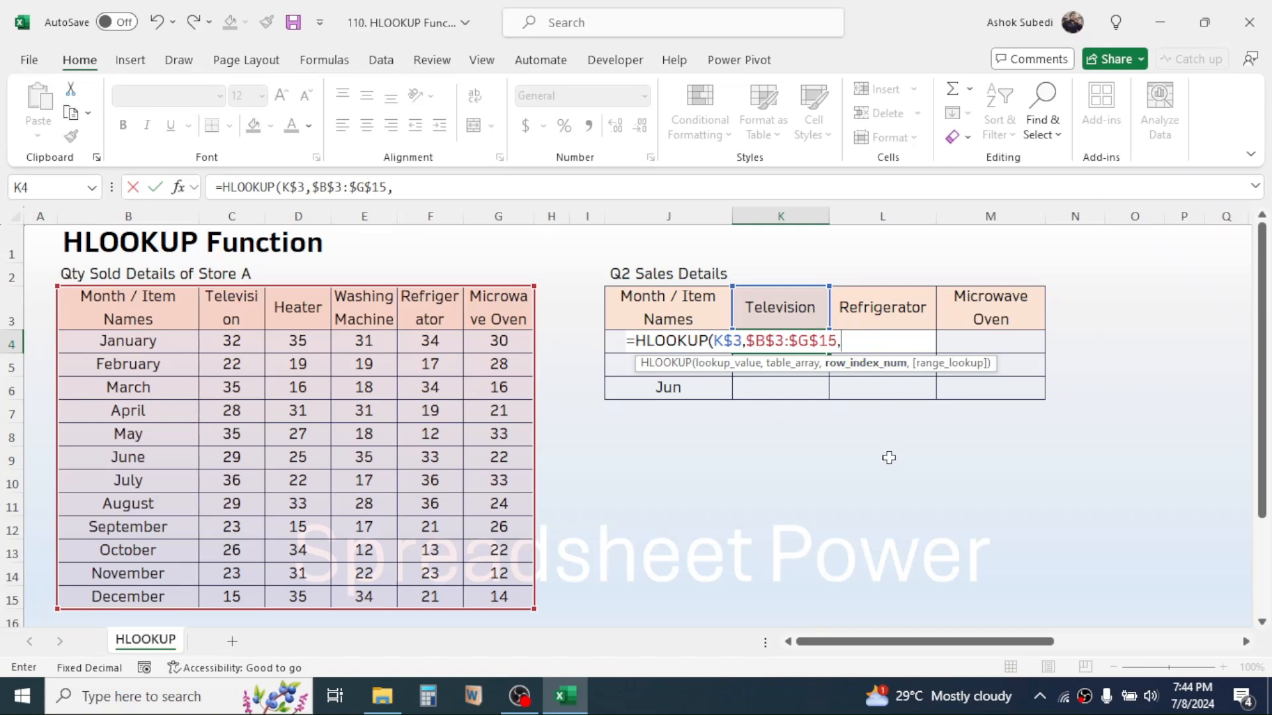
{"action": "type", "text": "5"}
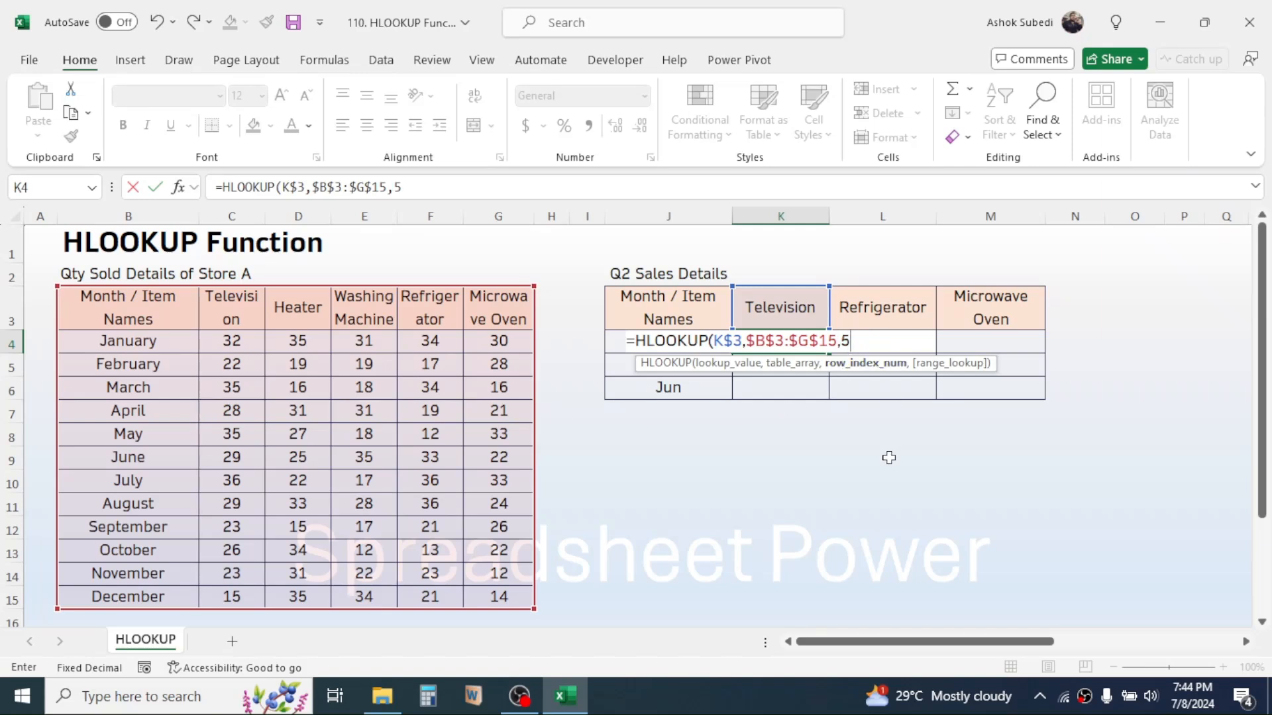
{"action": "type", "text": ","}
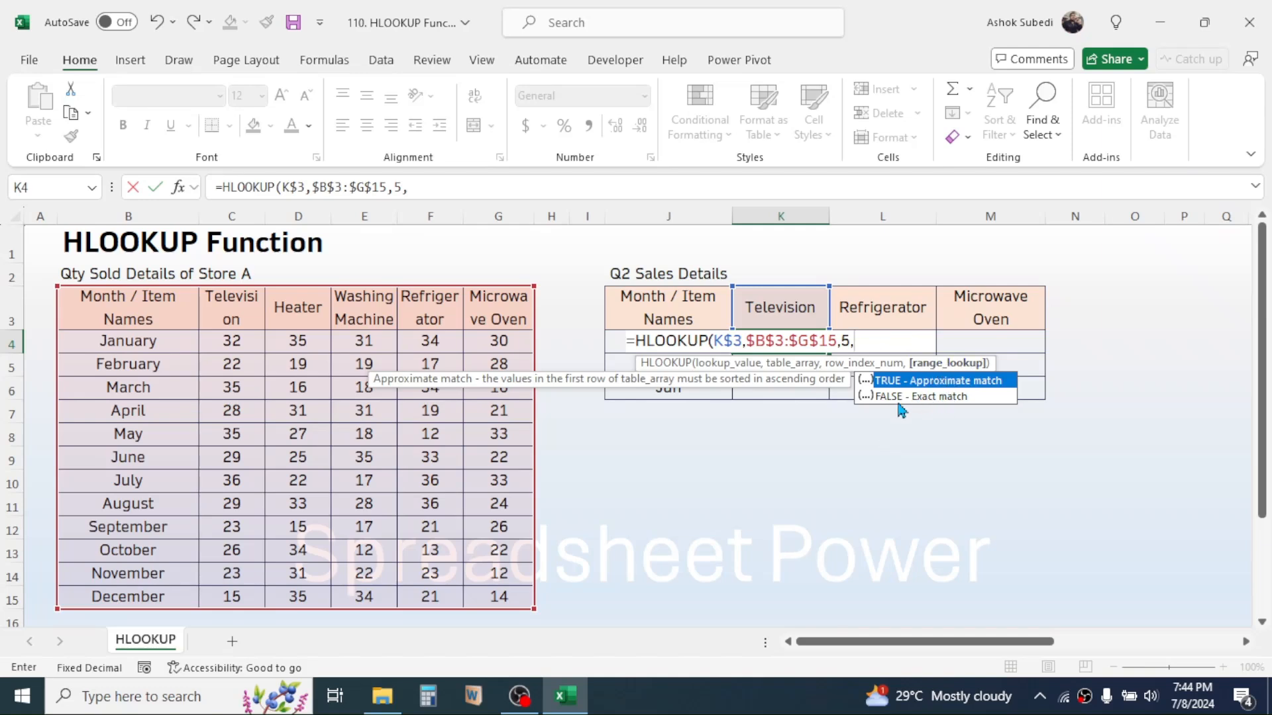
{"action": "type", "text": "FALSE)"}
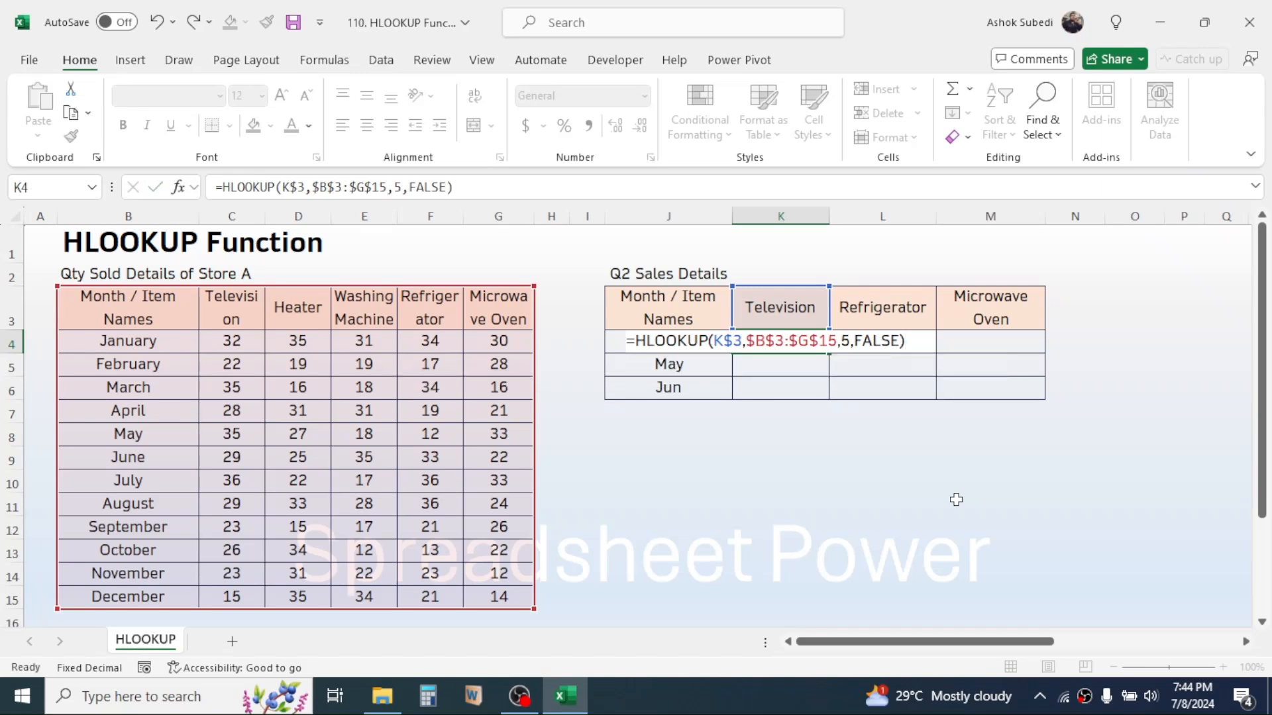
{"action": "key", "text": "Enter"}
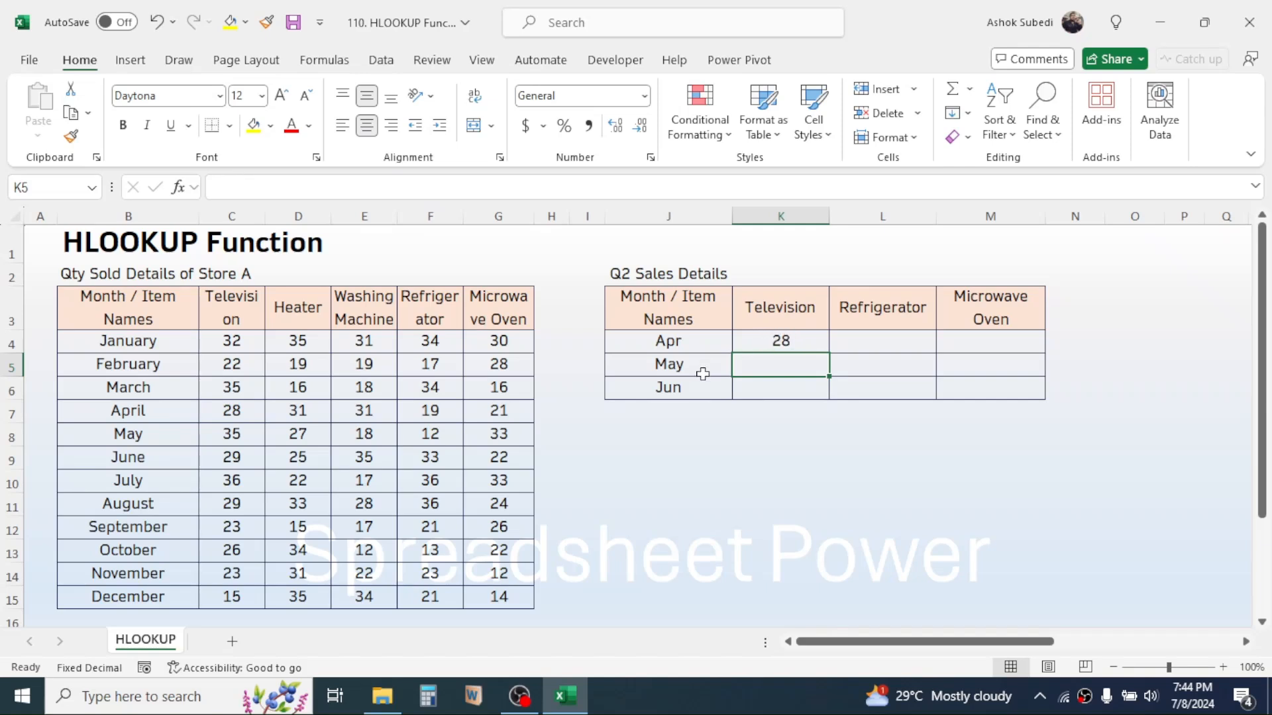
Check source cell C7, fill the K4 lookup down to K6, and inspect May's formula.
{"action": "left_click", "coordinate": [232, 411]}
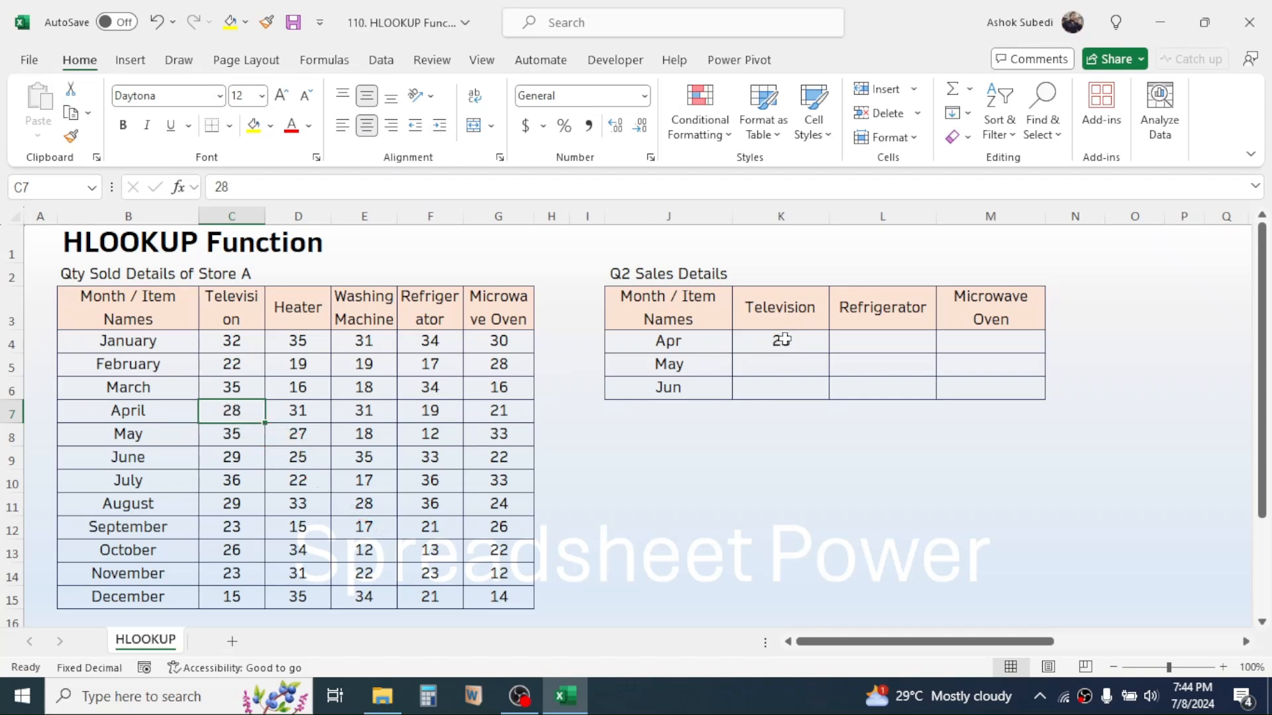
{"action": "left_click", "coordinate": [780, 340]}
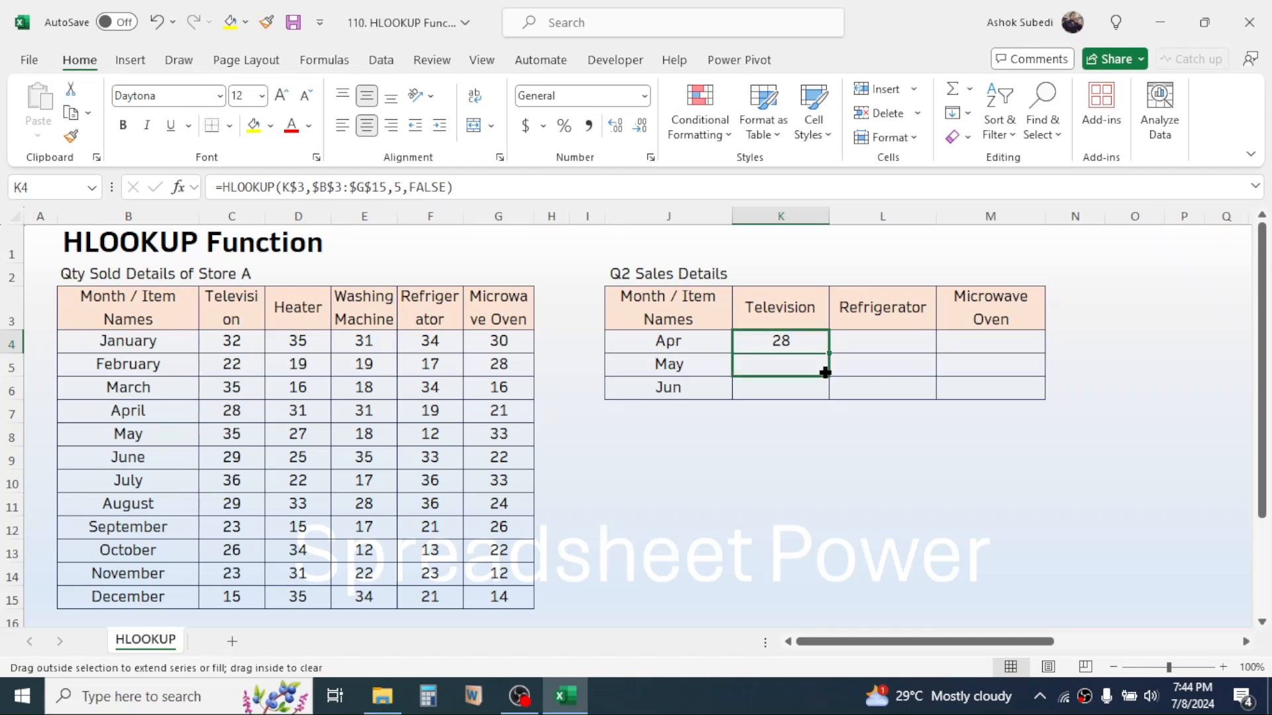
{"action": "left_click_drag", "start_coordinate": [826, 349], "coordinate": [825, 387]}
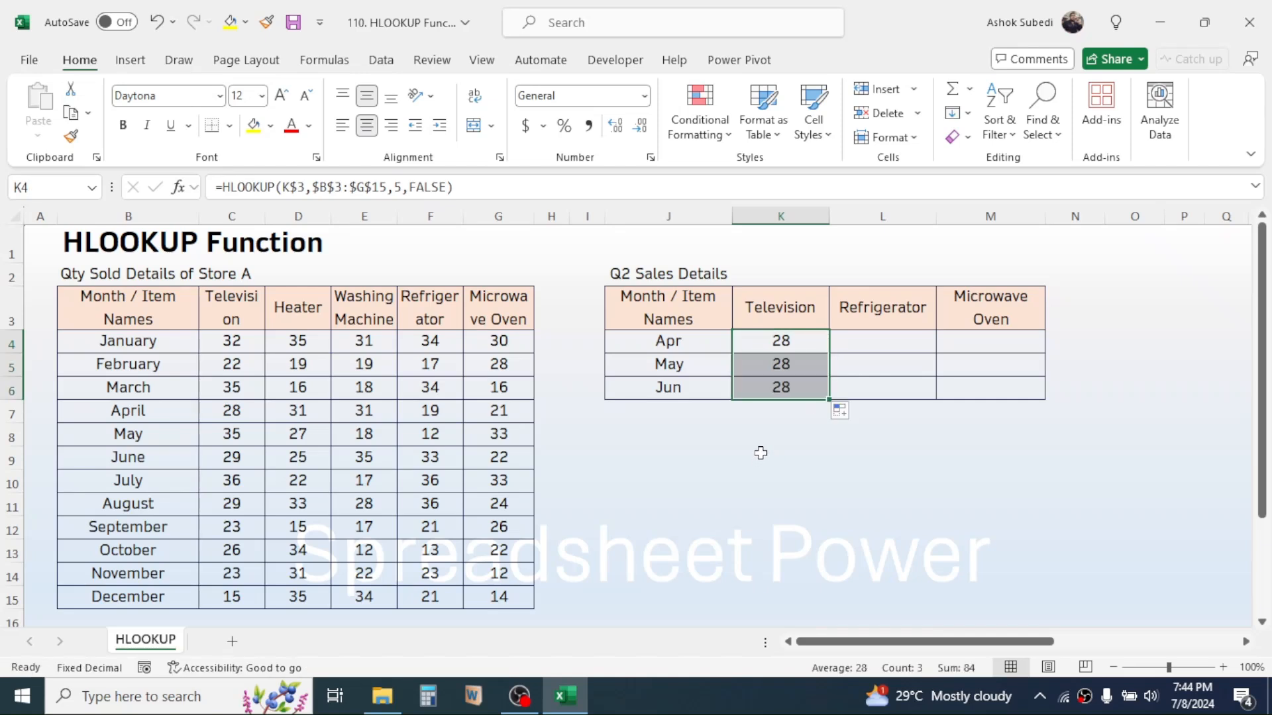
{"action": "left_click", "coordinate": [780, 364]}
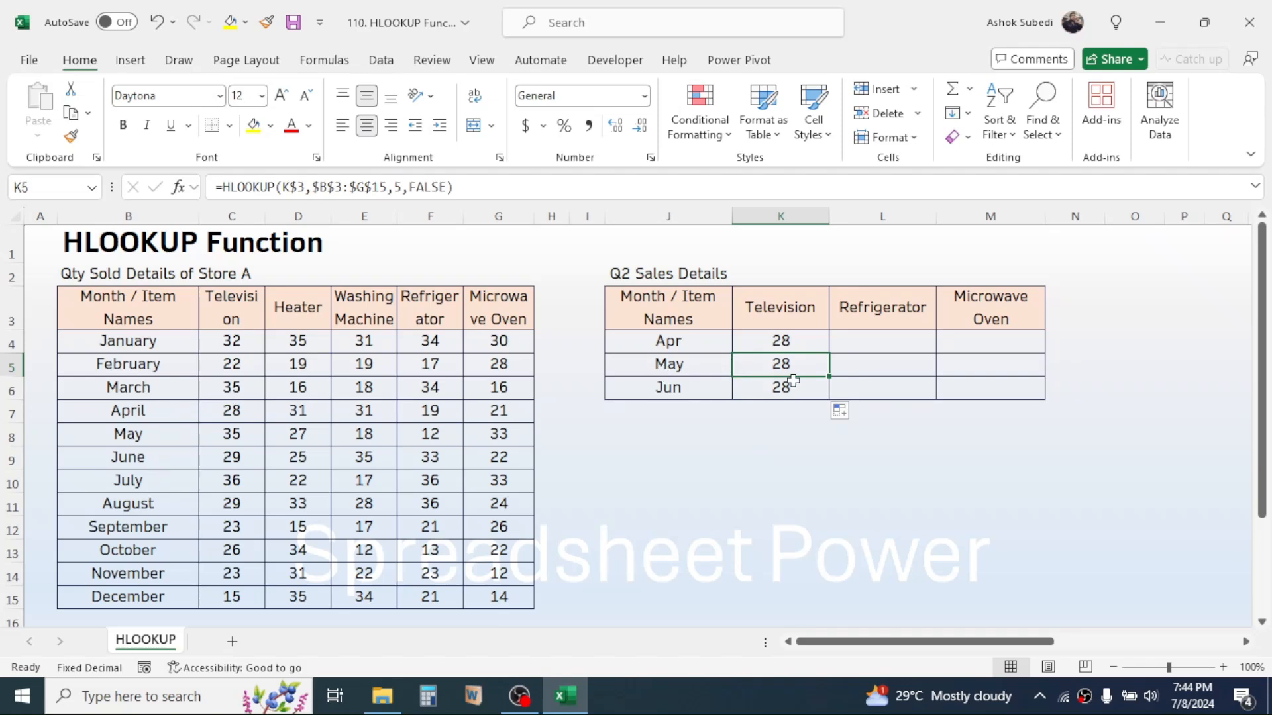
Change the May and Jun row indexes to 6 and 7, giving 35 and 29.
{"action": "double_click", "coordinate": [780, 364]}
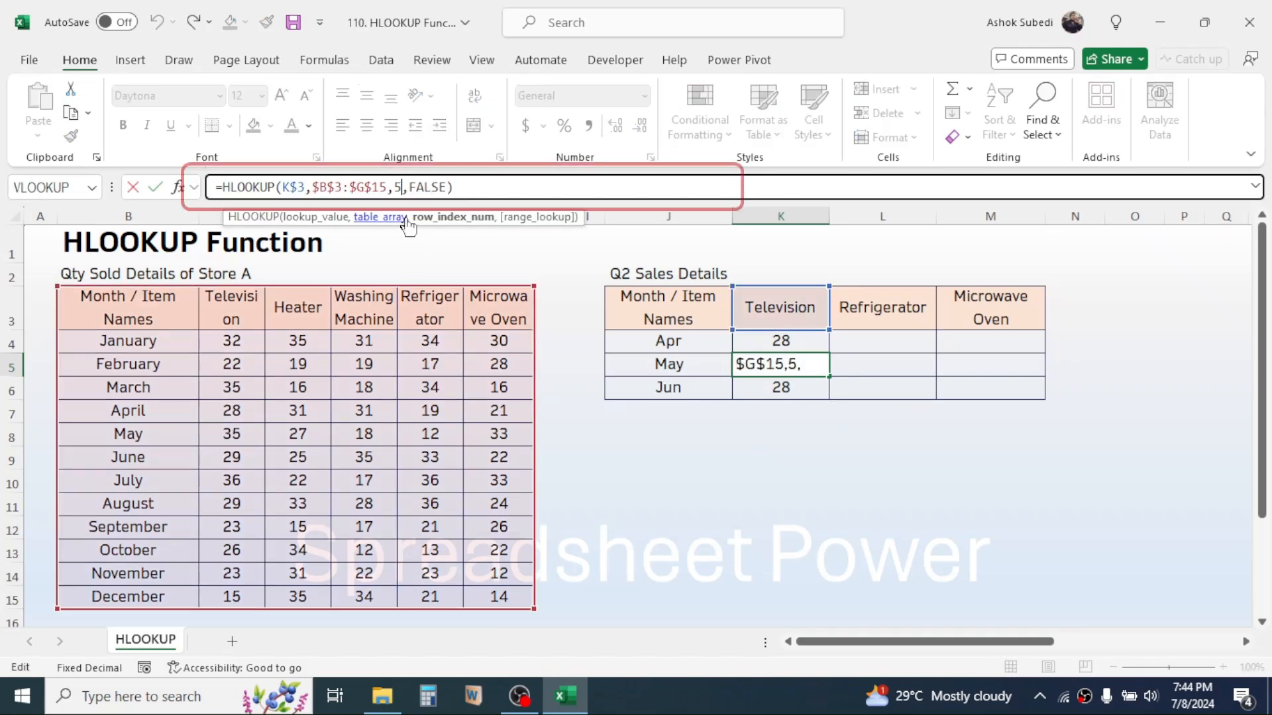
{"action": "key", "text": "Backspace"}
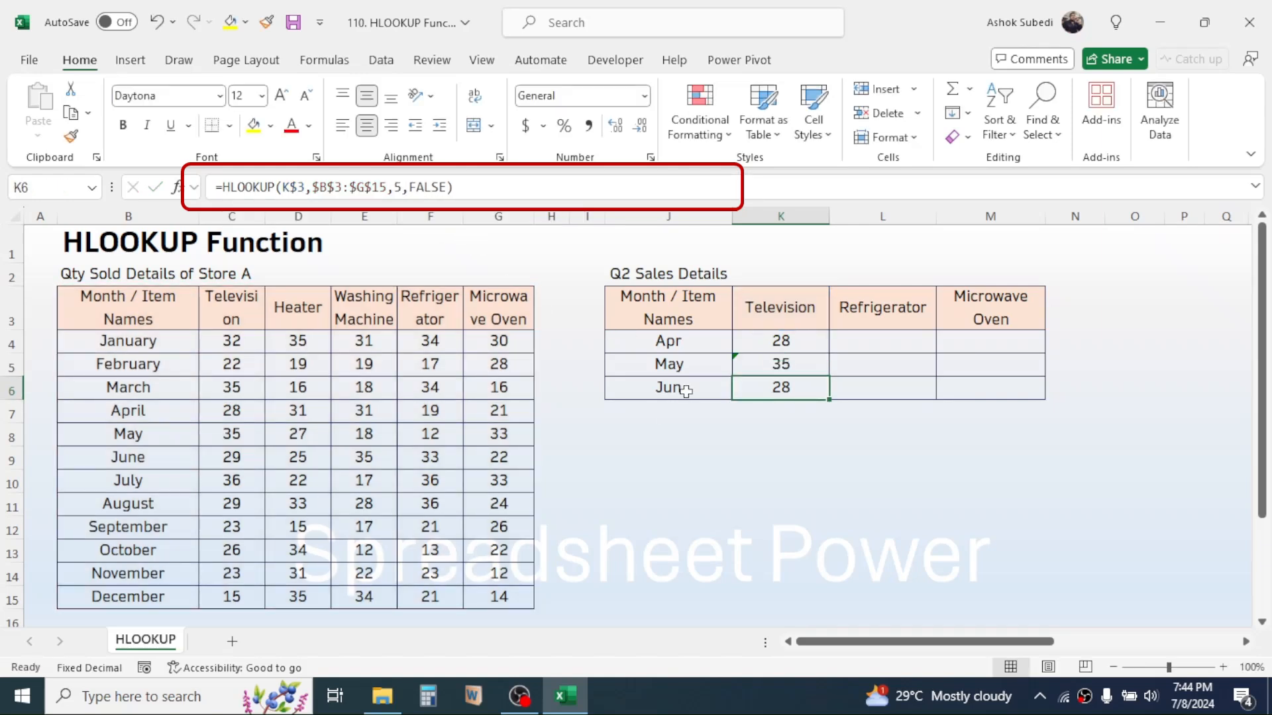
{"action": "mouse_move", "coordinate": [826, 451]}
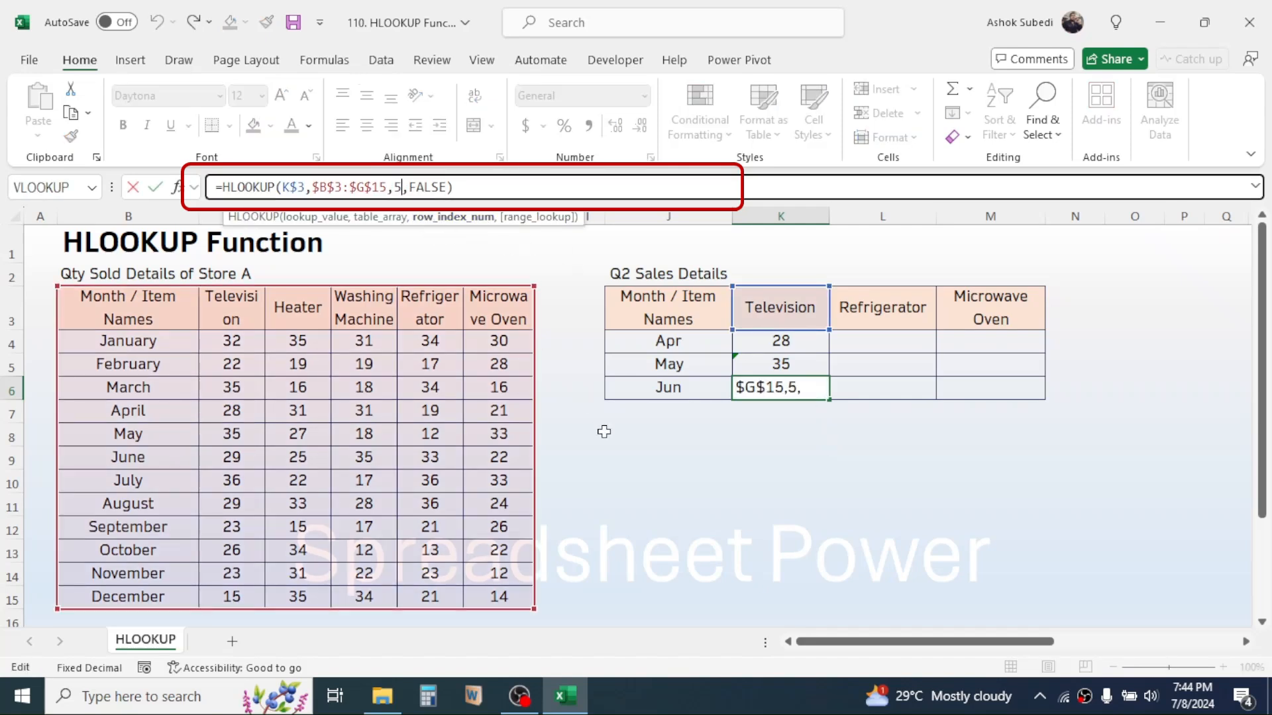
{"action": "type", "text": "7"}
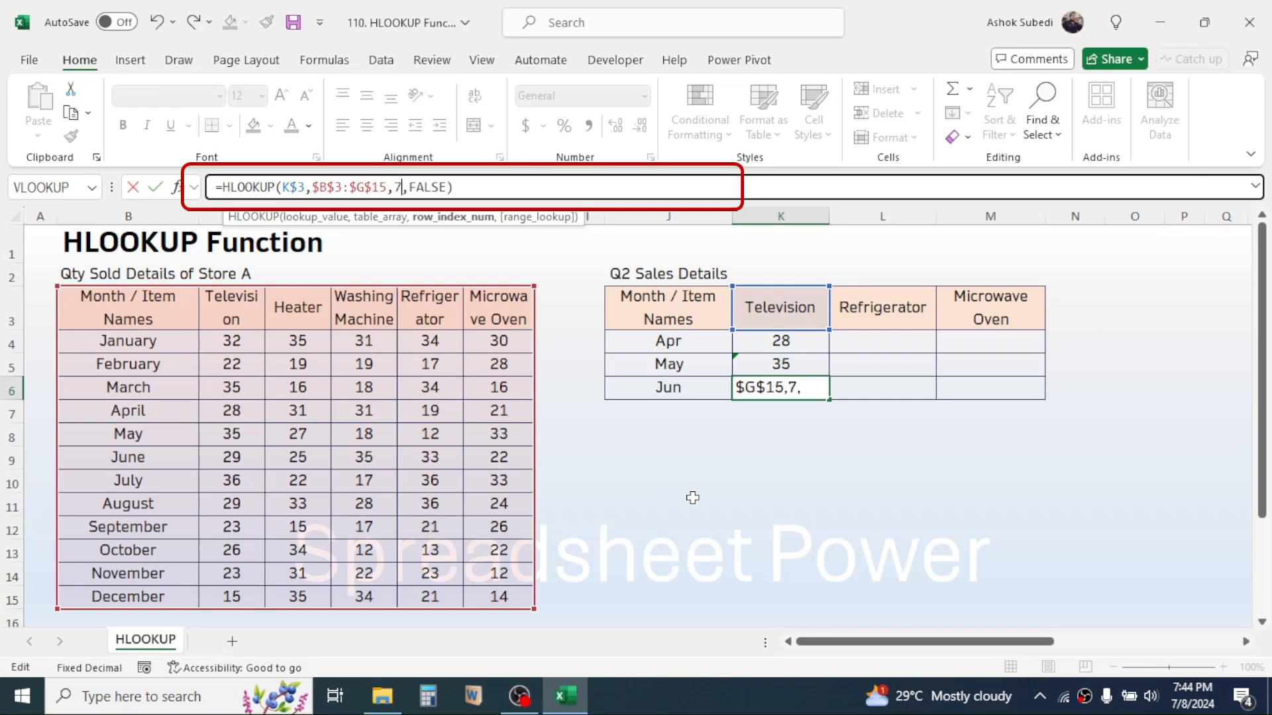
{"action": "key", "text": "Enter"}
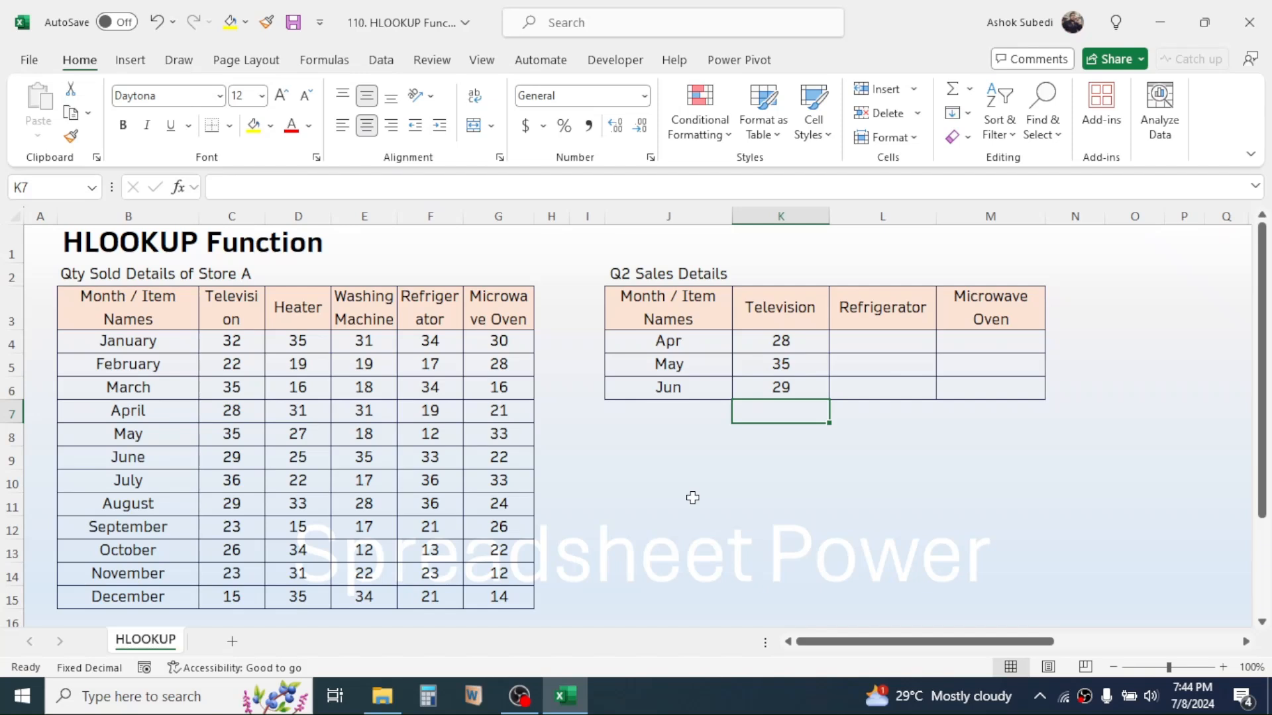
{"action": "mouse_move", "coordinate": [612, 371]}
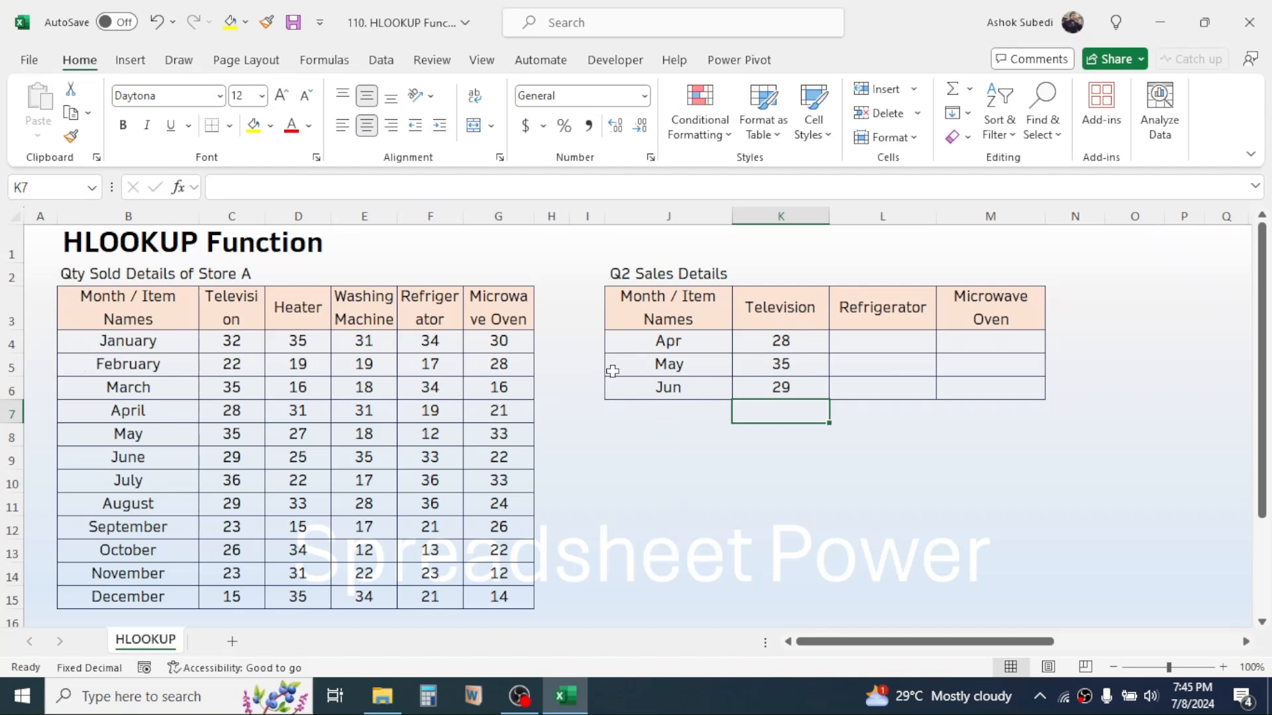
{"action": "left_click_drag", "start_coordinate": [668, 340], "coordinate": [668, 387]}
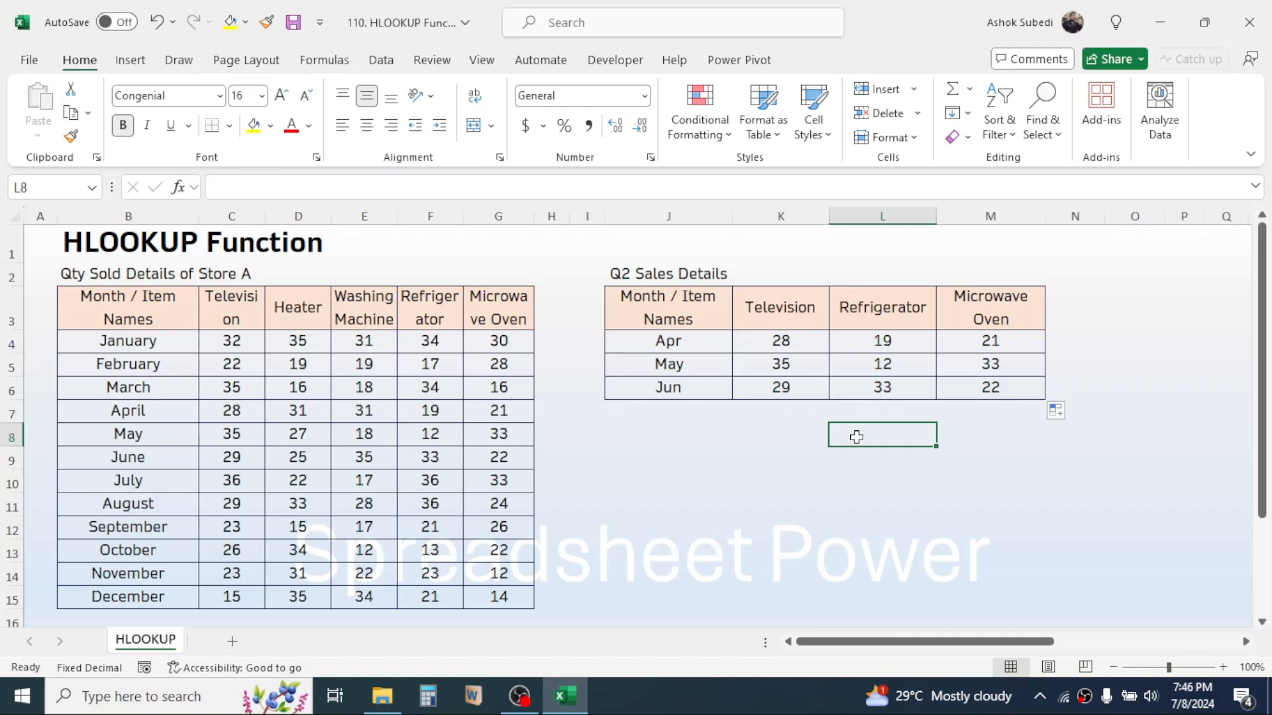
{"action": "mouse_move", "coordinate": [994, 341]}
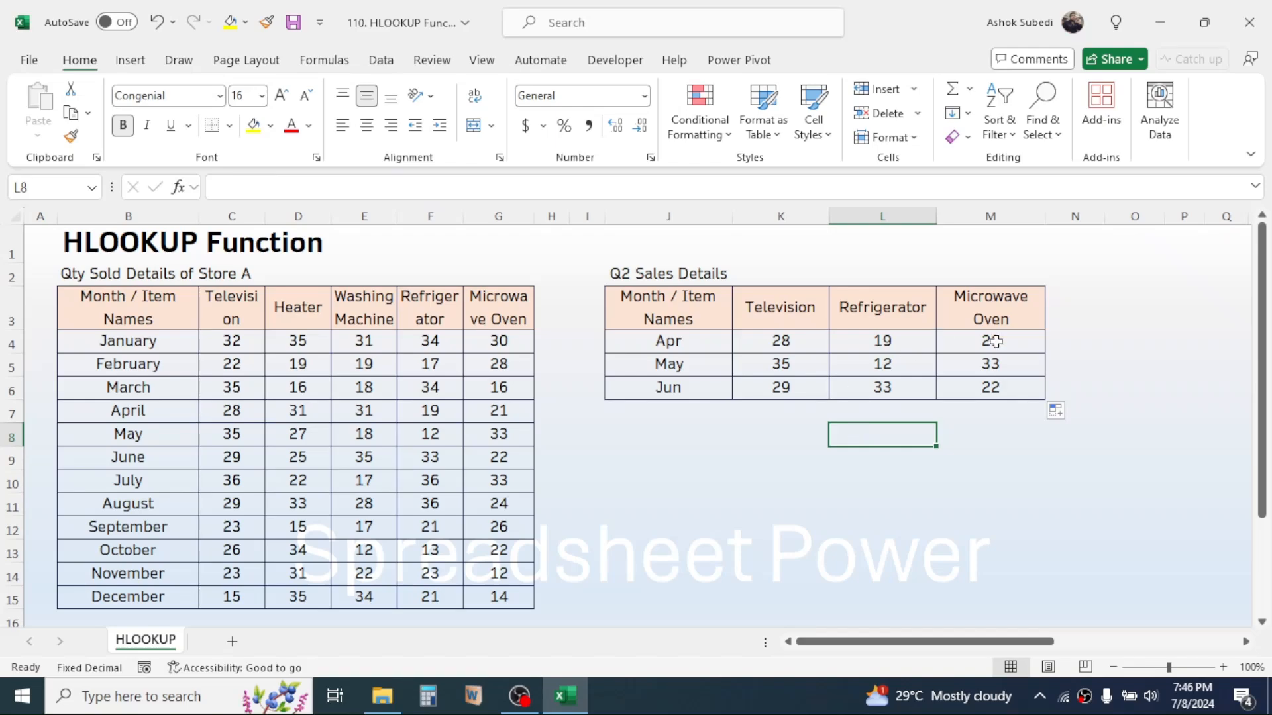